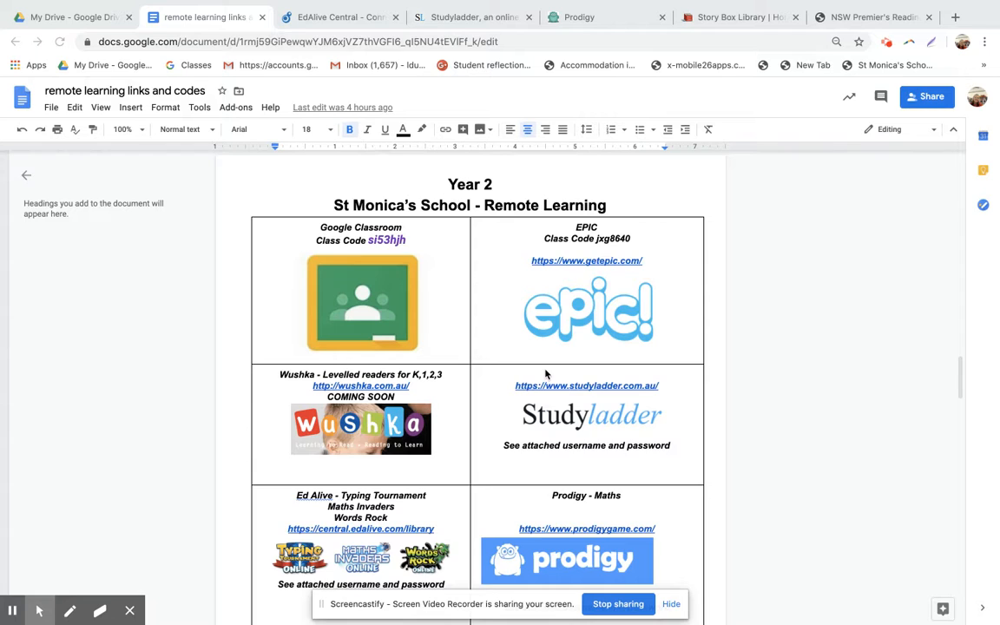
mouse_move(432, 344)
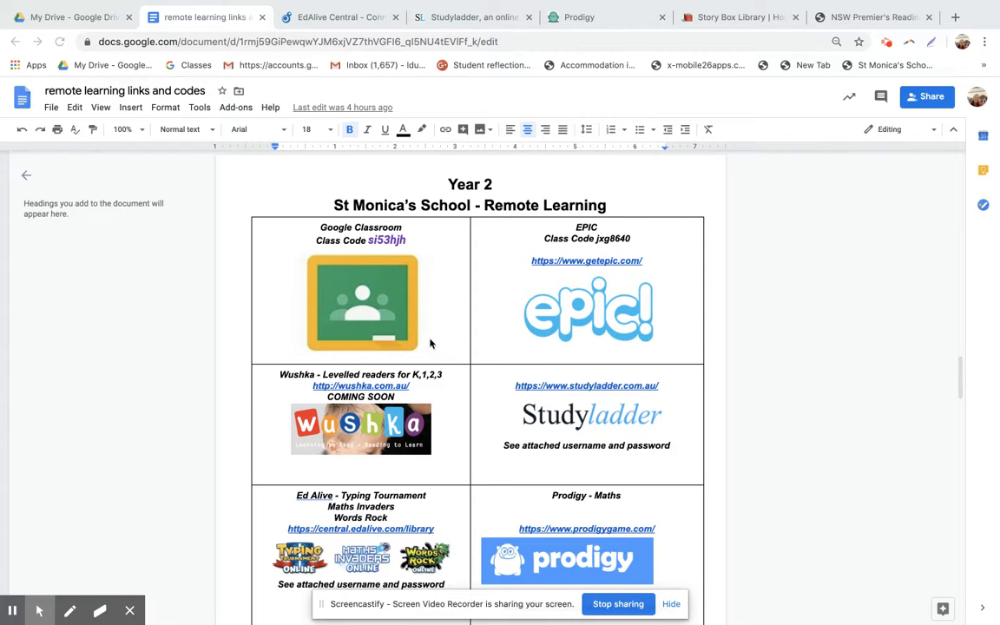
mouse_move(429, 312)
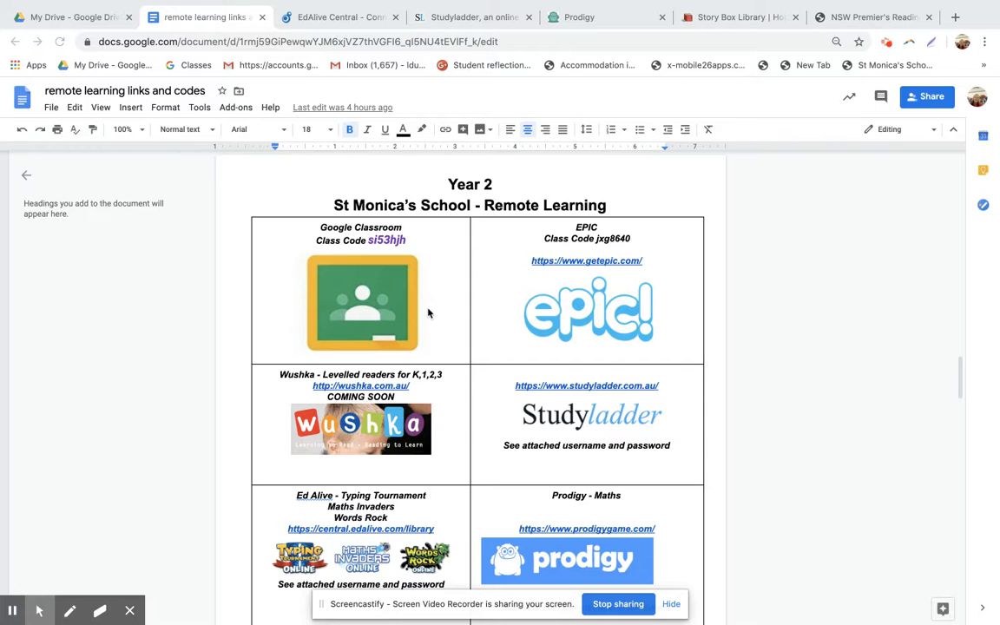
- Scroll to the Kindergarten table's Wushka, Ed Alive and Premier's Reading Challenge rows
scroll("down", 3)
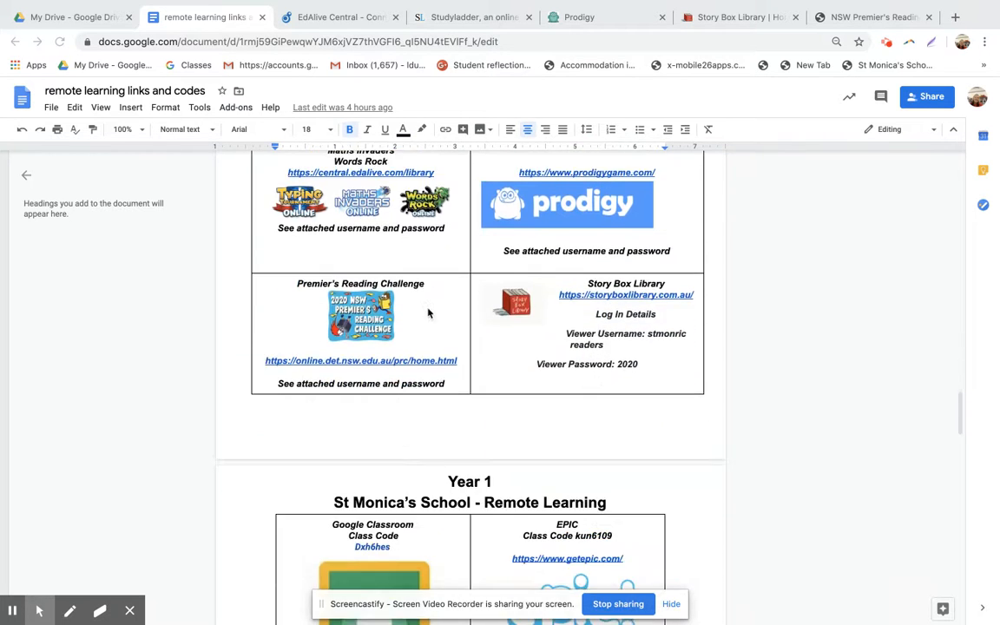
scroll("down", 3)
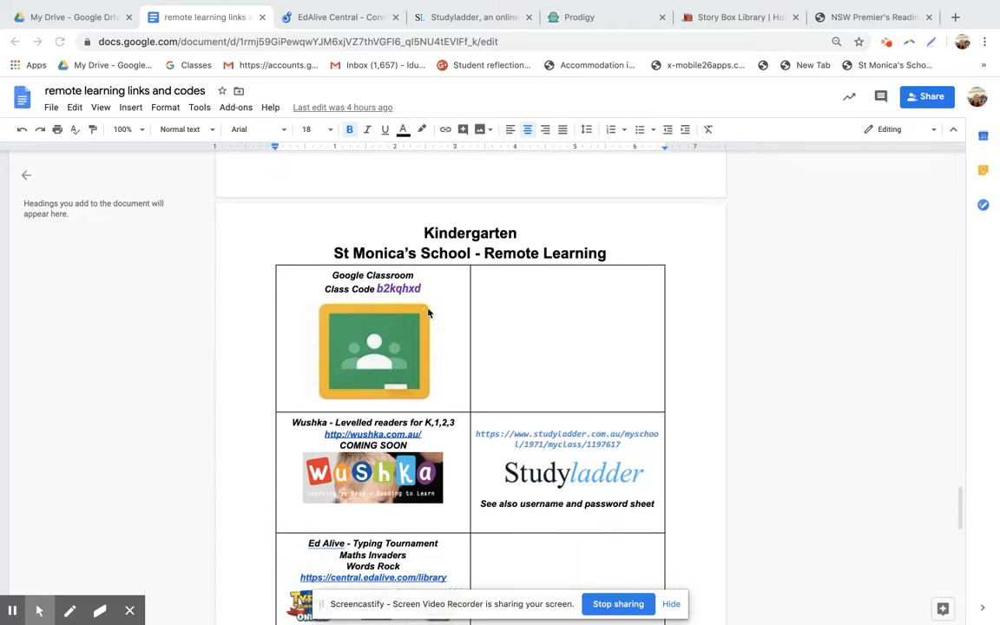
scroll("down", 3)
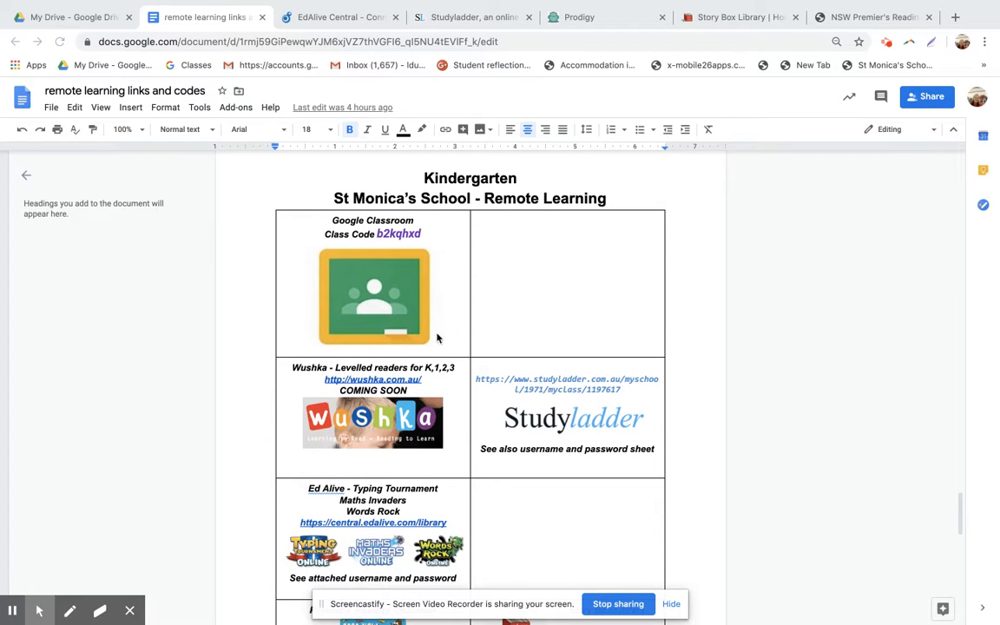
scroll("down", 3)
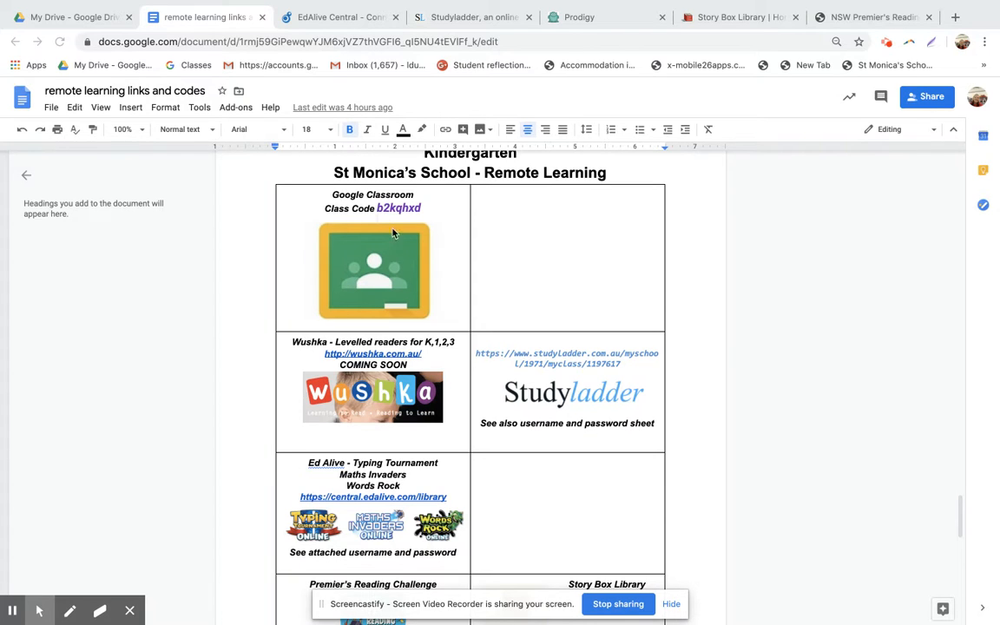
mouse_move(407, 215)
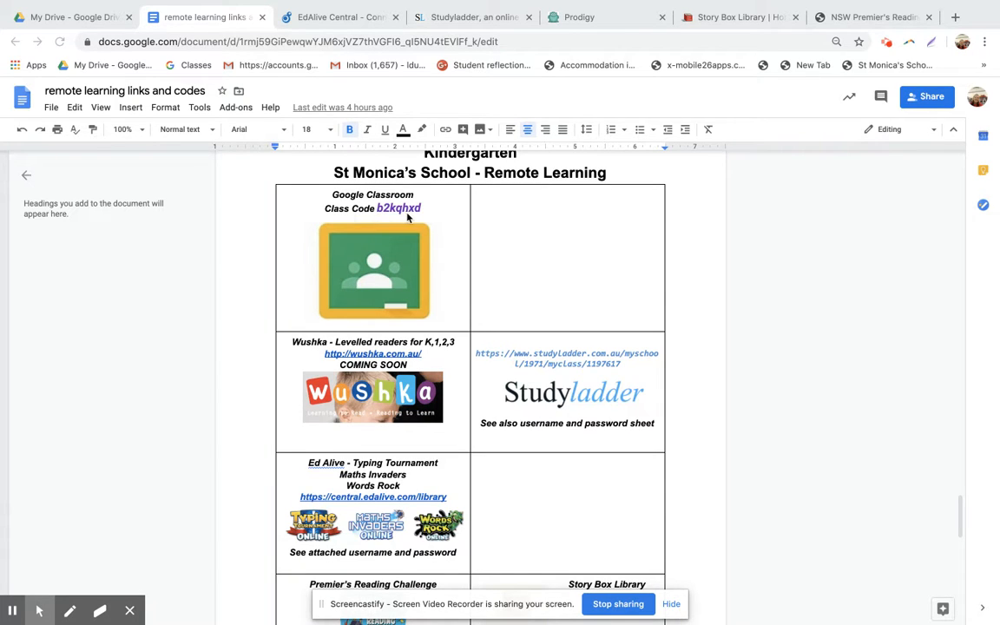
mouse_move(429, 222)
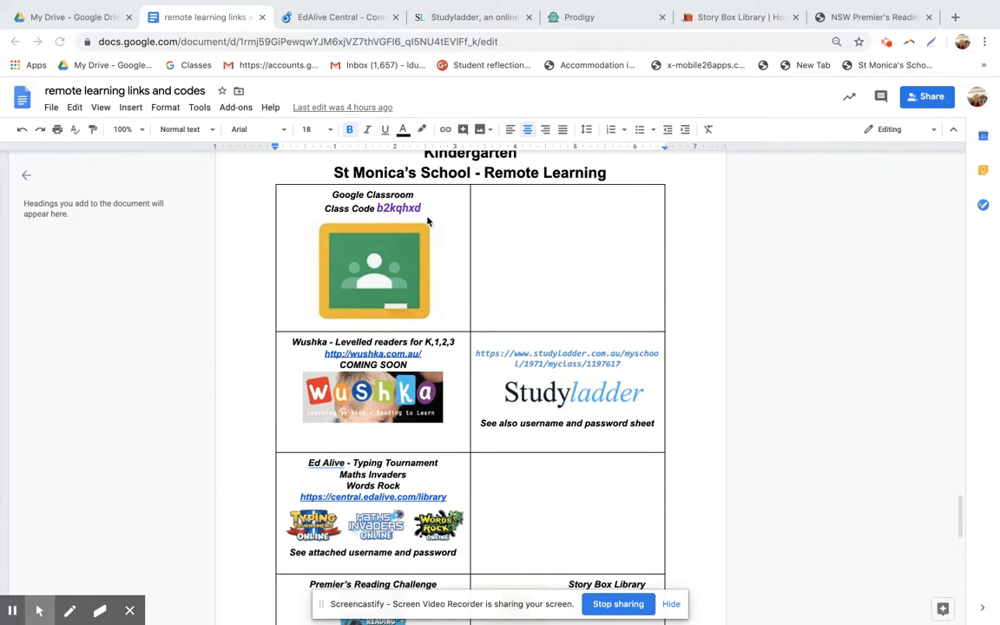
scroll("down", 3)
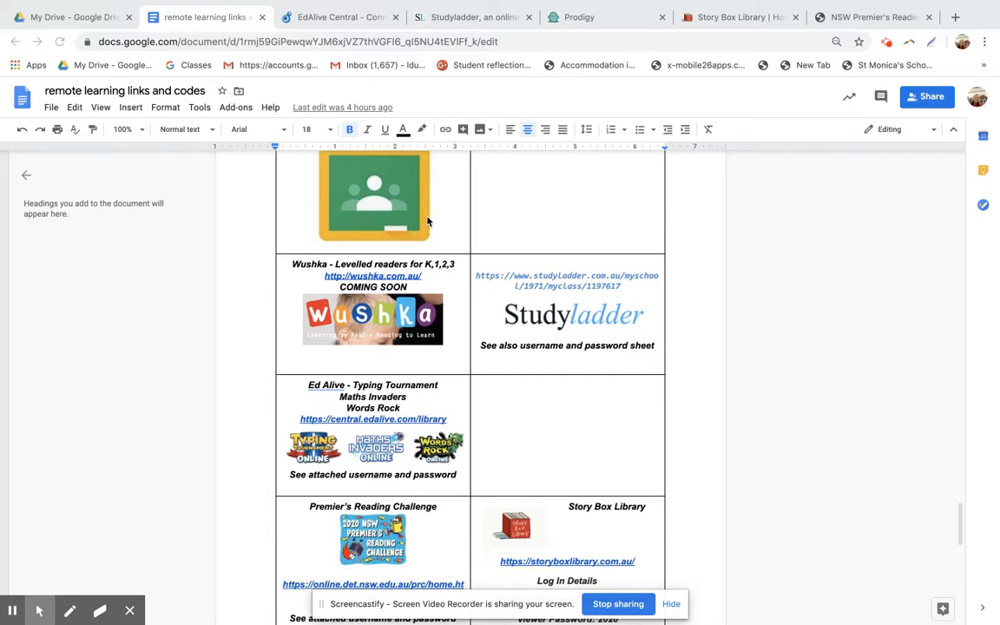
mouse_move(552, 335)
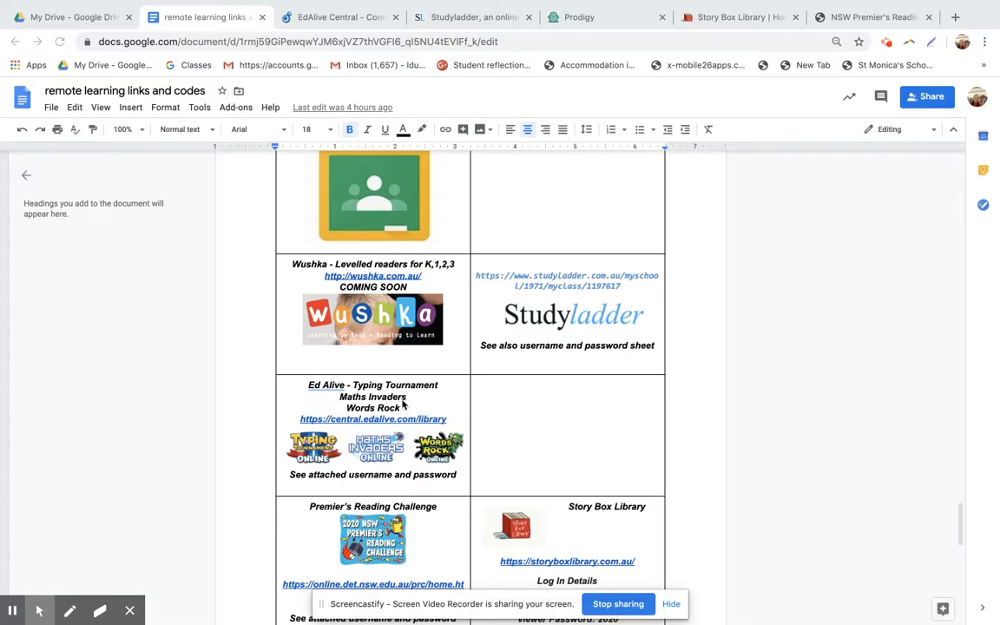
mouse_move(380, 472)
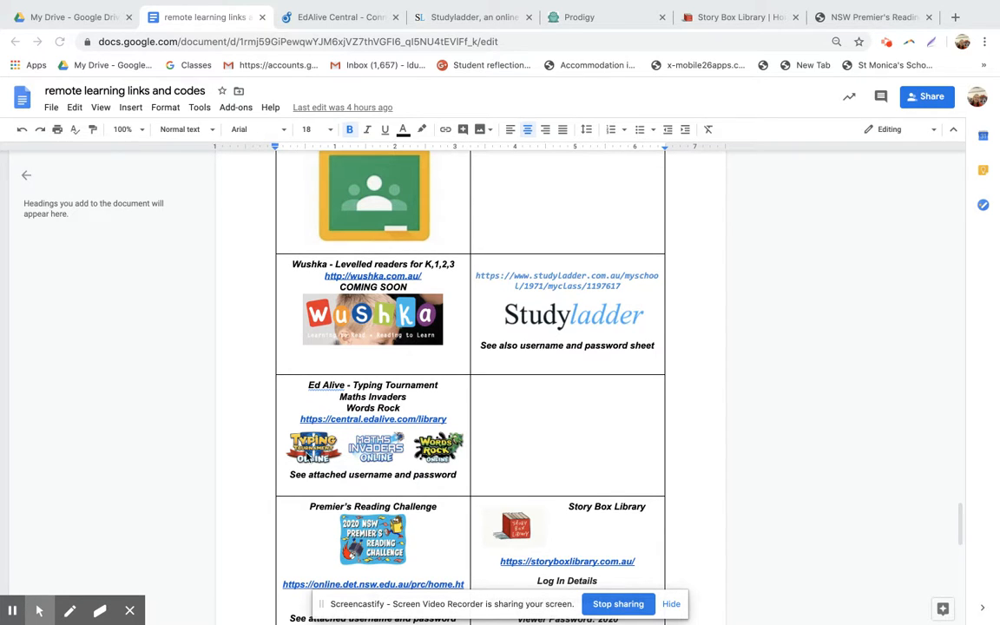
mouse_move(349, 458)
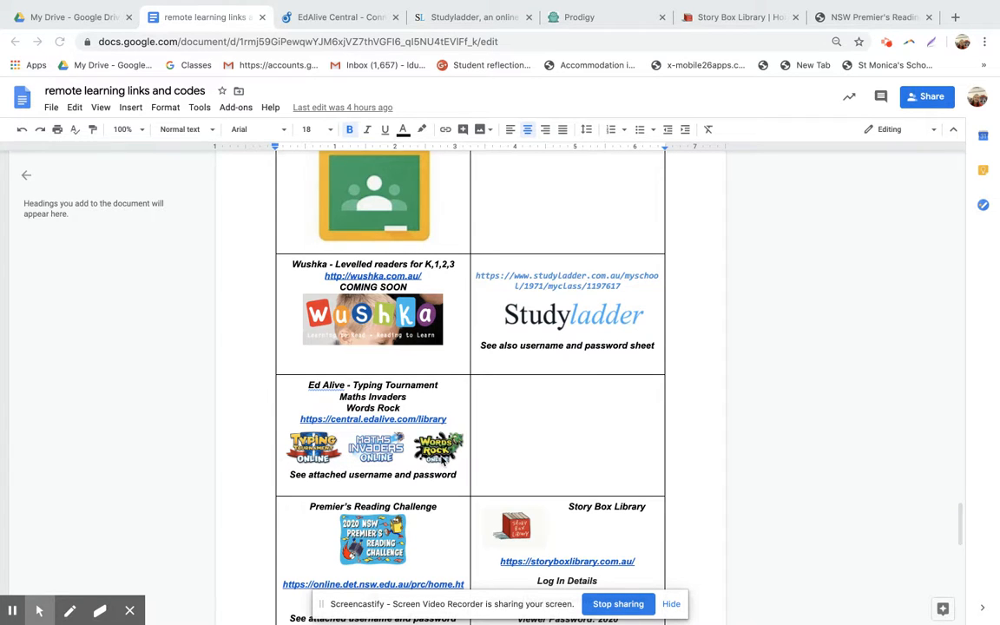
- Scroll past the Kindergarten Story Box Library login details to the Year 1 page heading
scroll("down", 3)
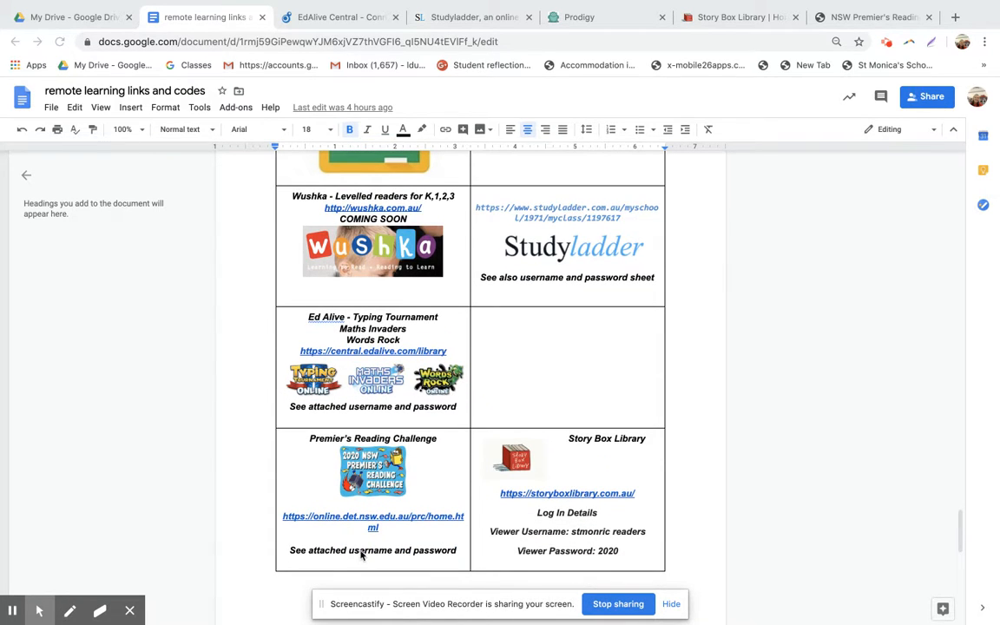
mouse_move(420, 507)
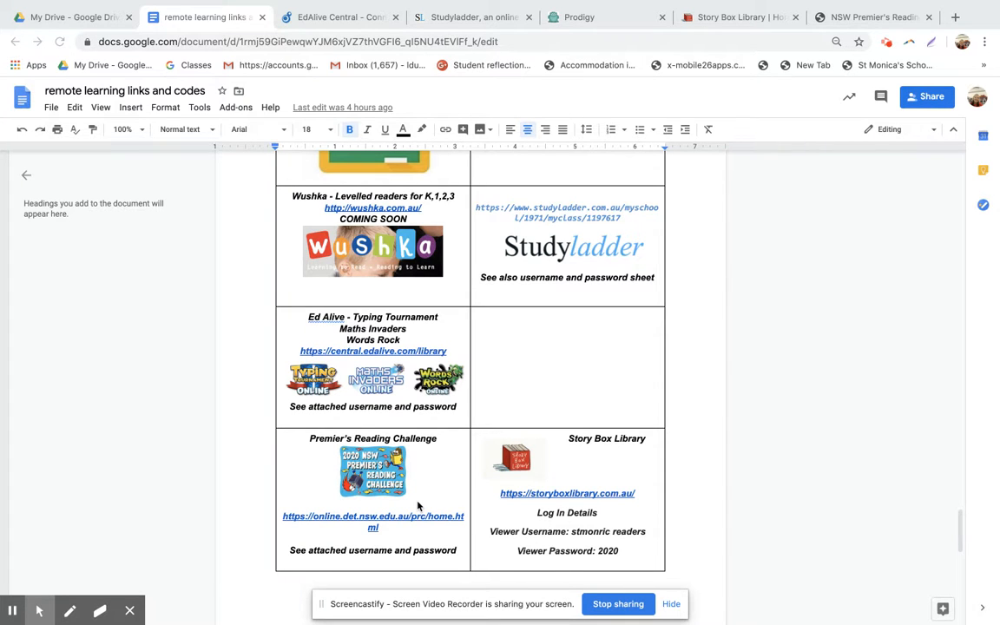
scroll("down", 3)
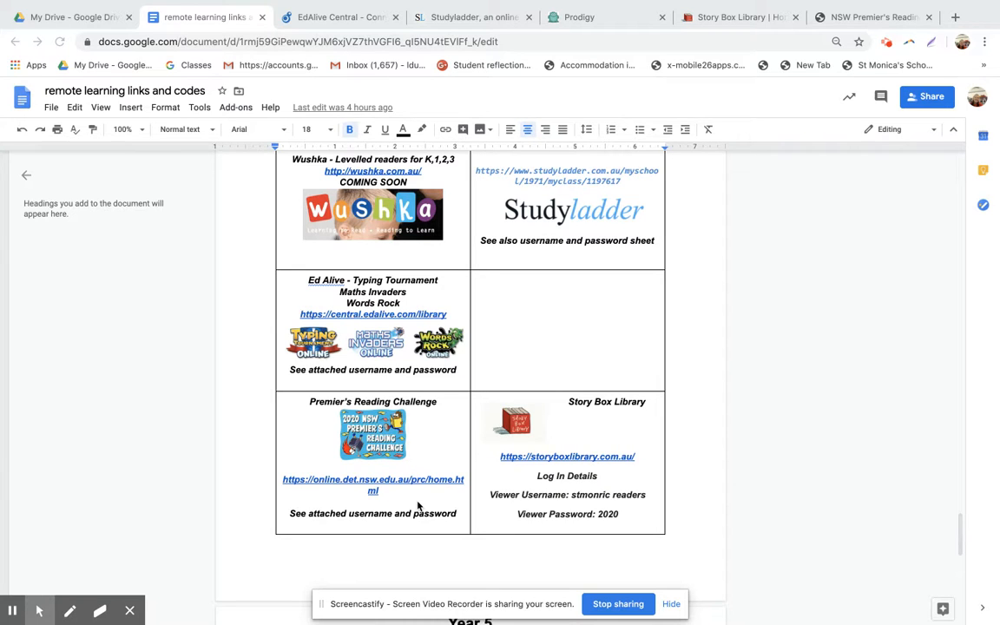
mouse_move(378, 497)
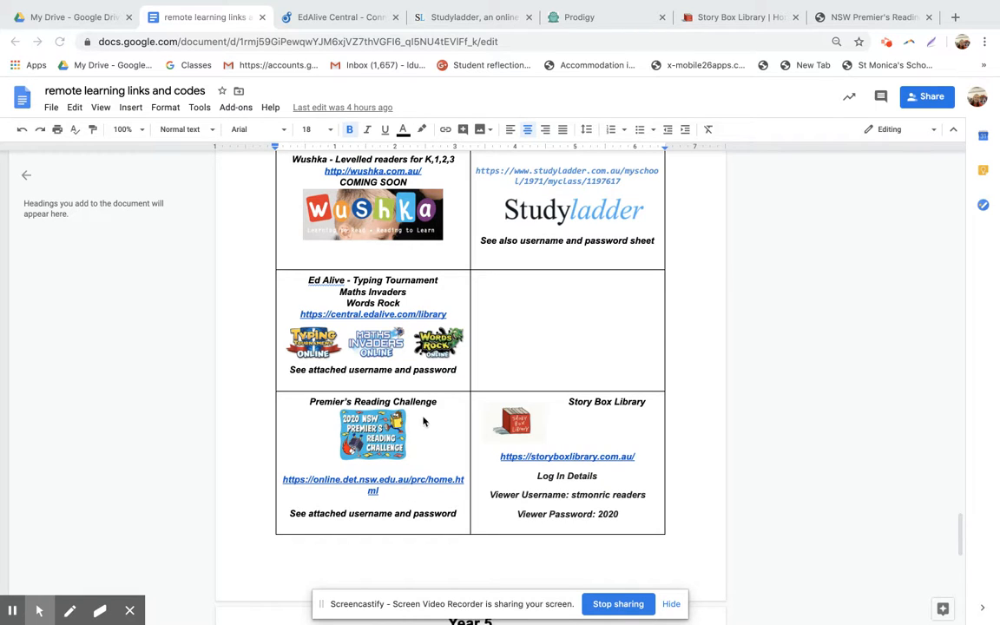
mouse_move(423, 464)
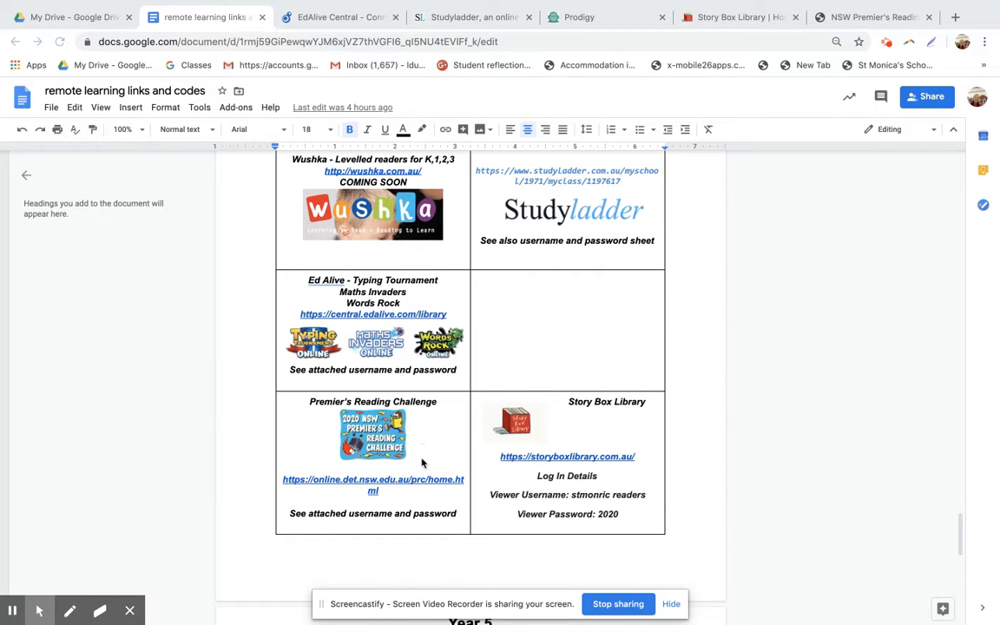
mouse_move(510, 449)
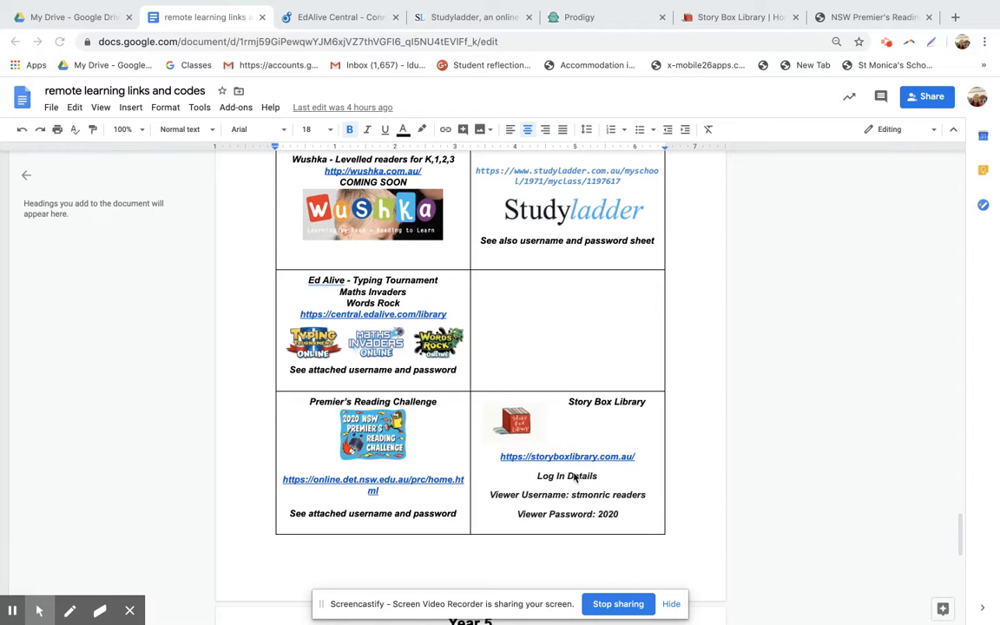
mouse_move(580, 505)
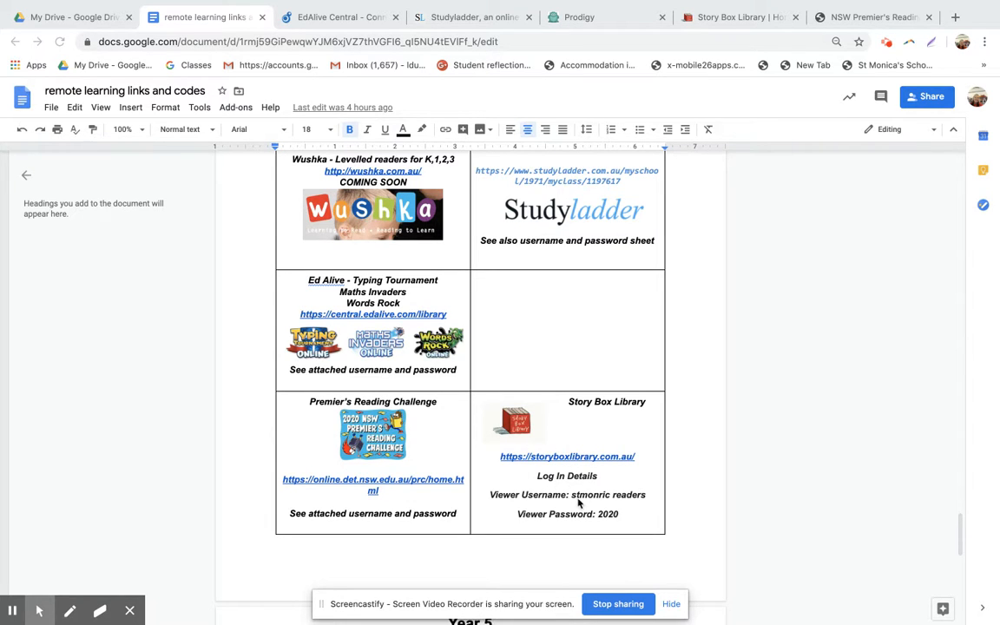
mouse_move(571, 505)
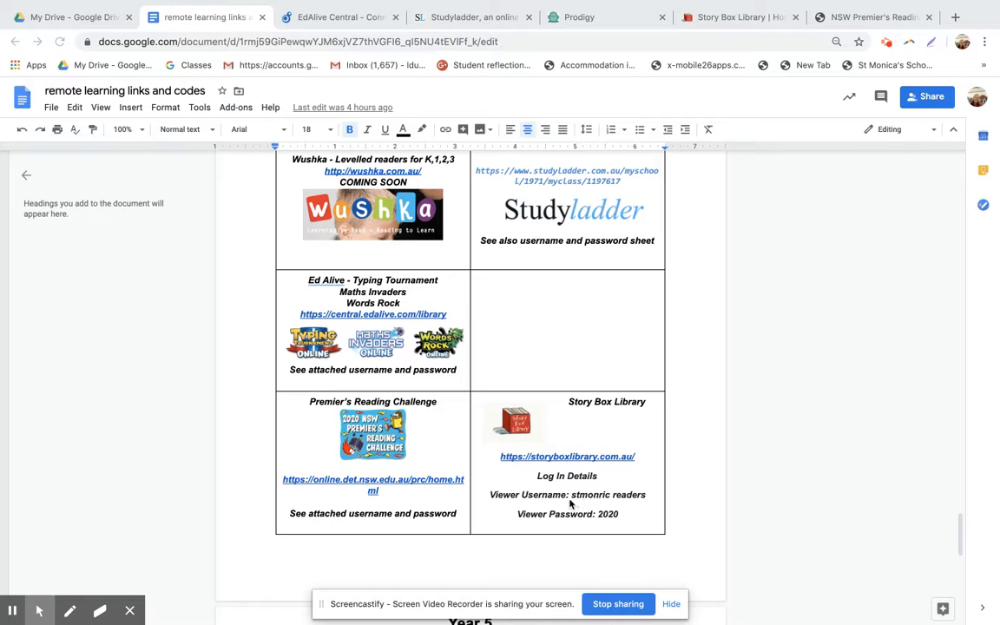
scroll("down", 3)
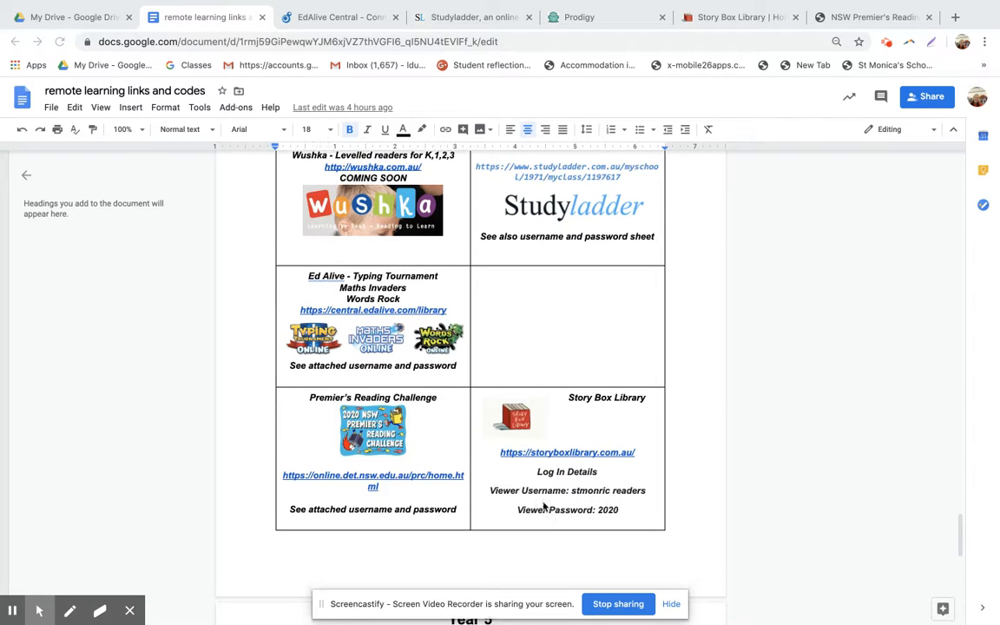
scroll("down", 3)
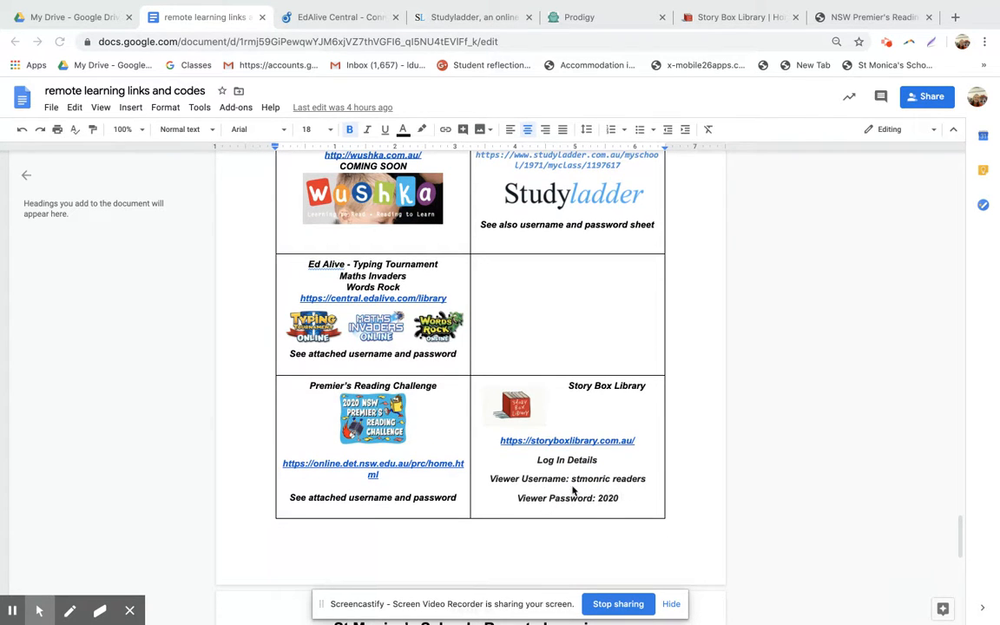
mouse_move(618, 485)
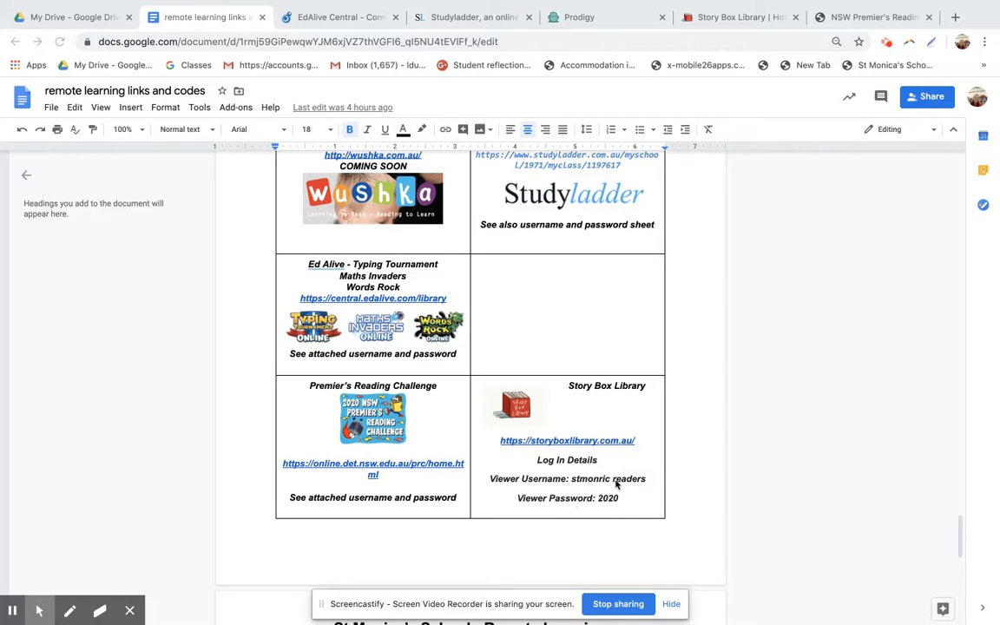
mouse_move(621, 499)
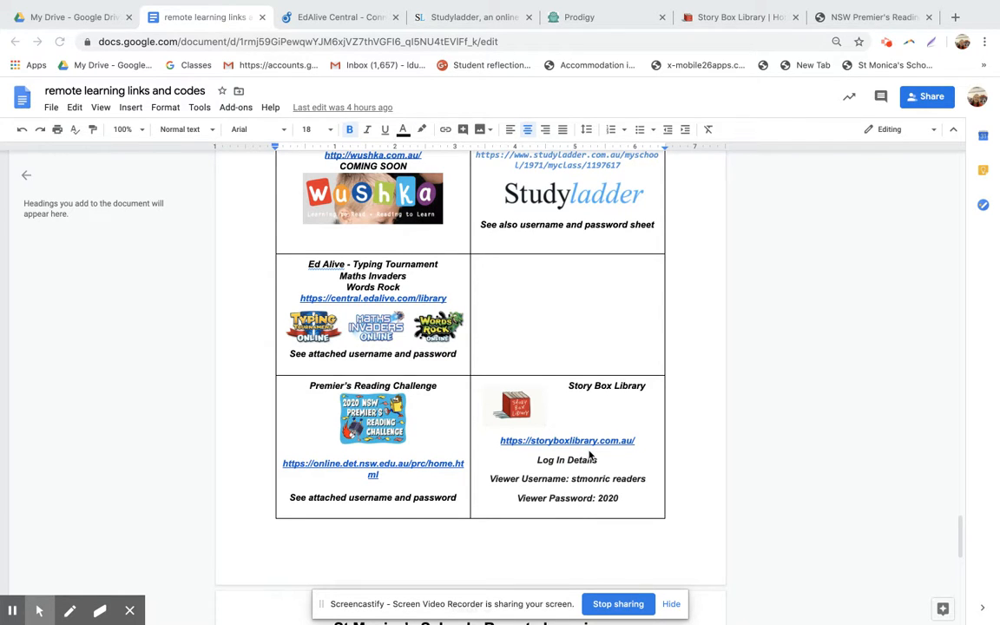
scroll("down", 3)
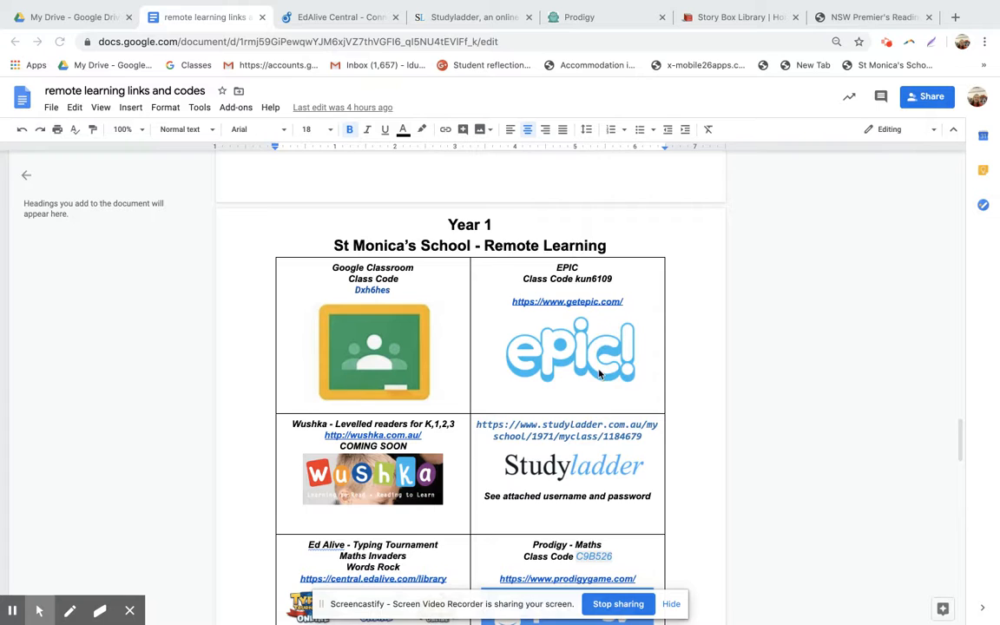
- Scroll through the Year 1 table's Wushka, Studyladder, Ed Alive and Prodigy rows
scroll("down", 3)
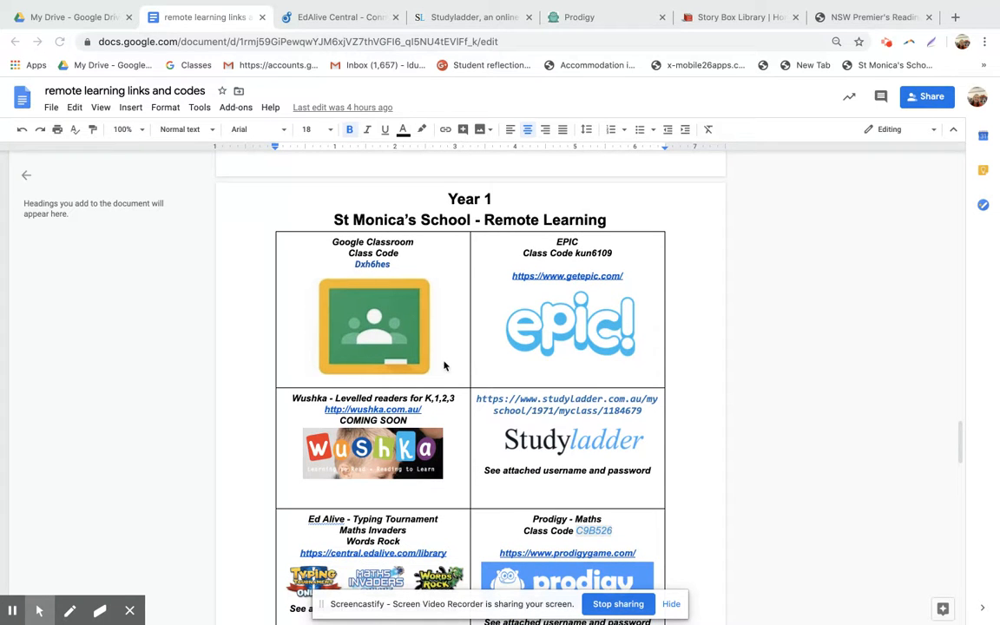
mouse_move(589, 350)
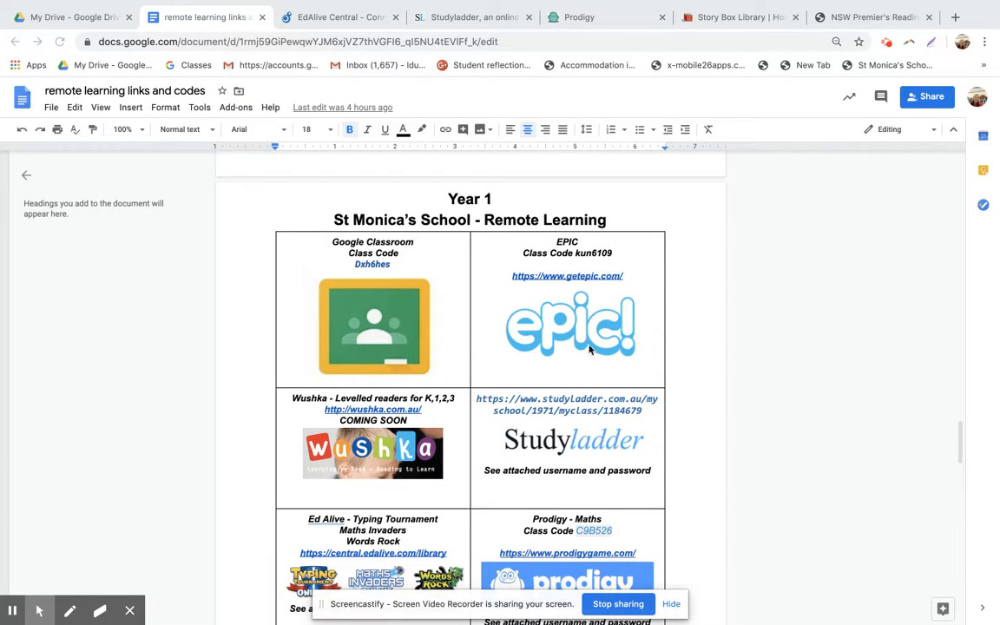
mouse_move(580, 330)
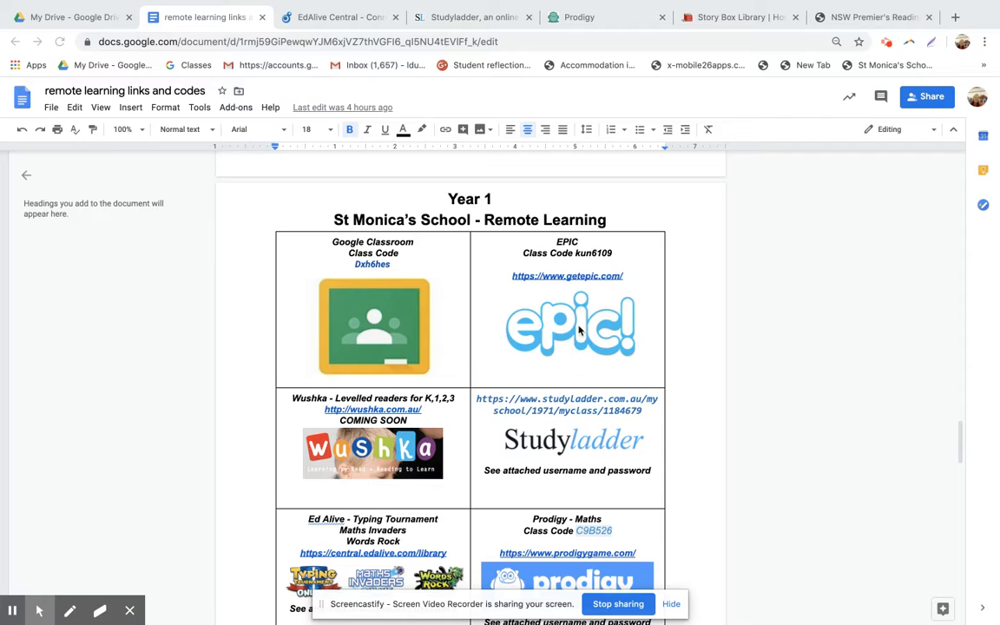
mouse_move(505, 380)
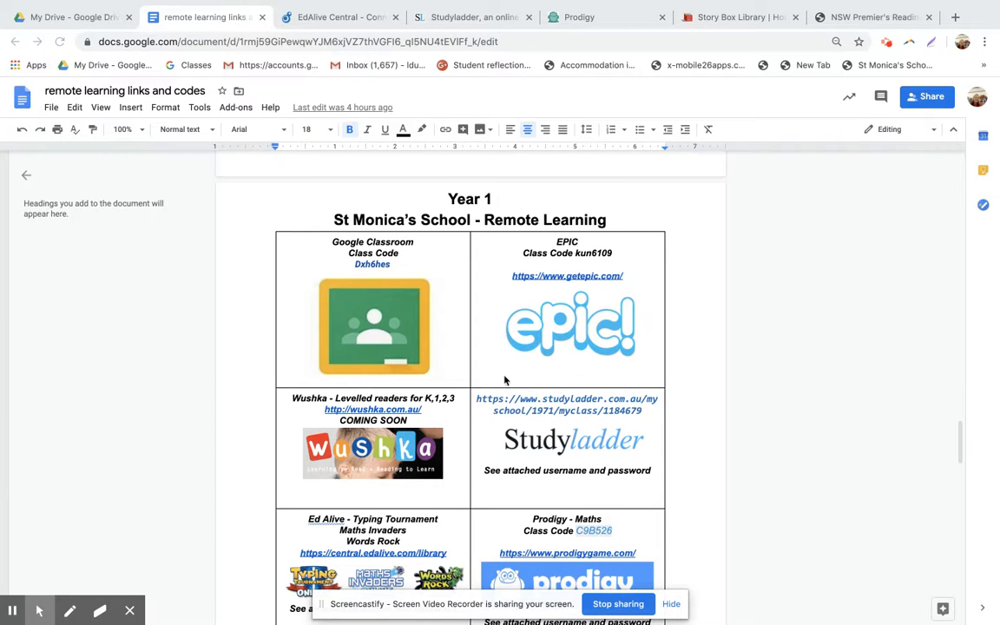
scroll("down", 3)
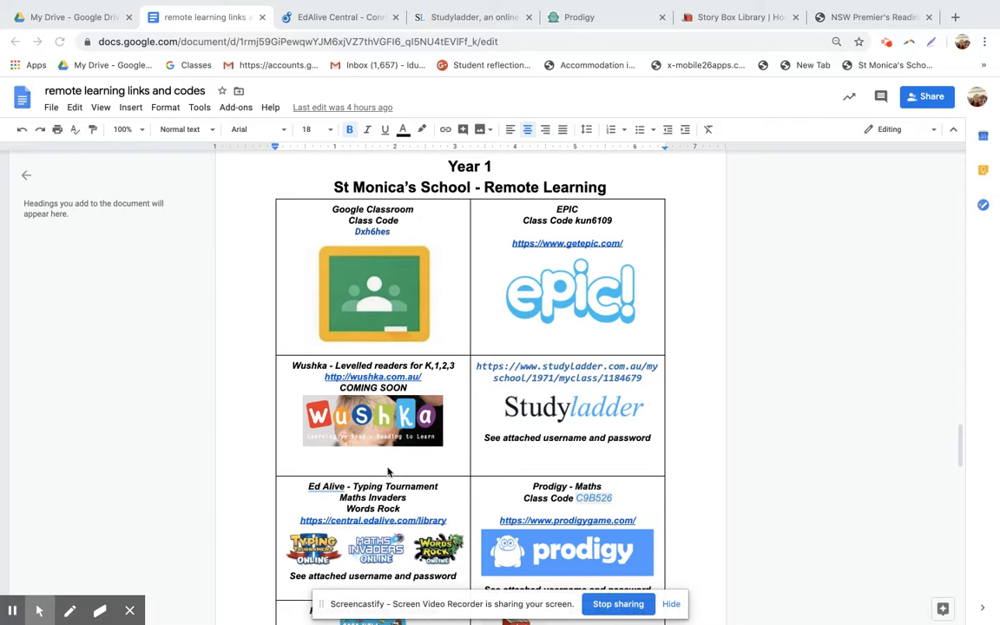
mouse_move(426, 392)
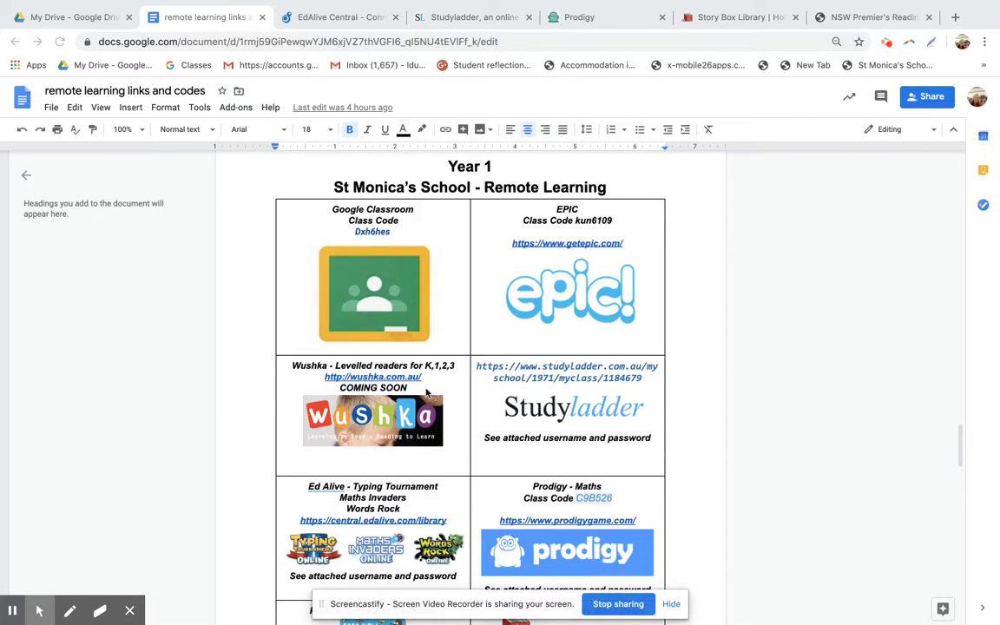
mouse_move(407, 400)
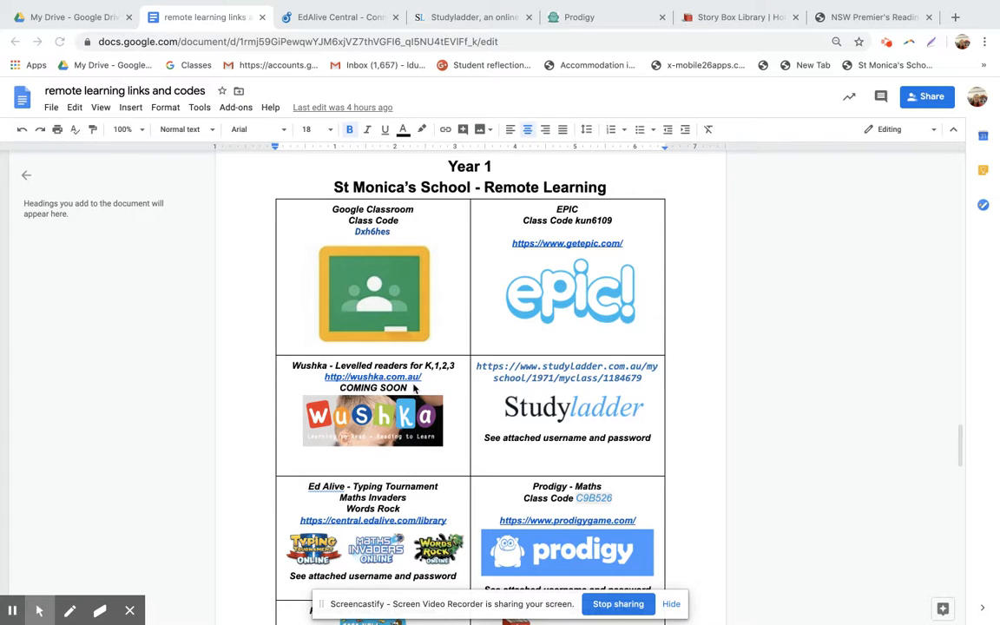
scroll("down", 3)
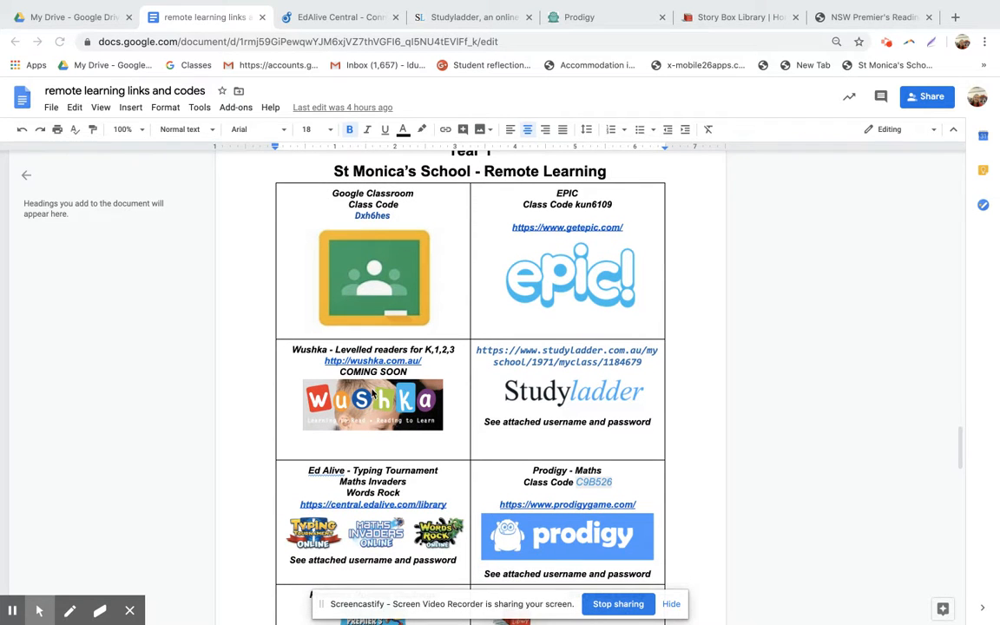
mouse_move(448, 378)
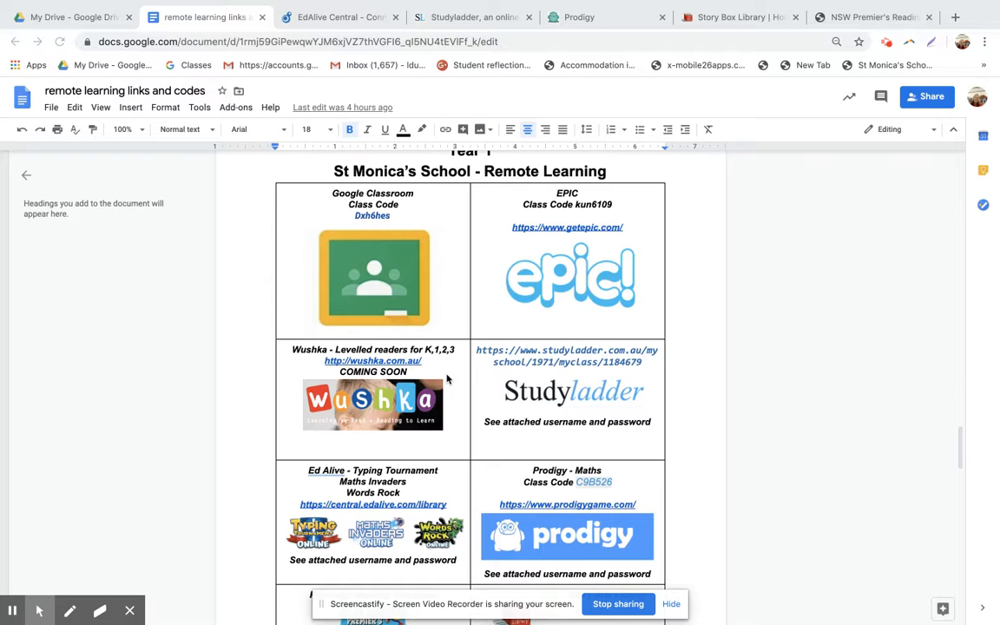
scroll("down", 3)
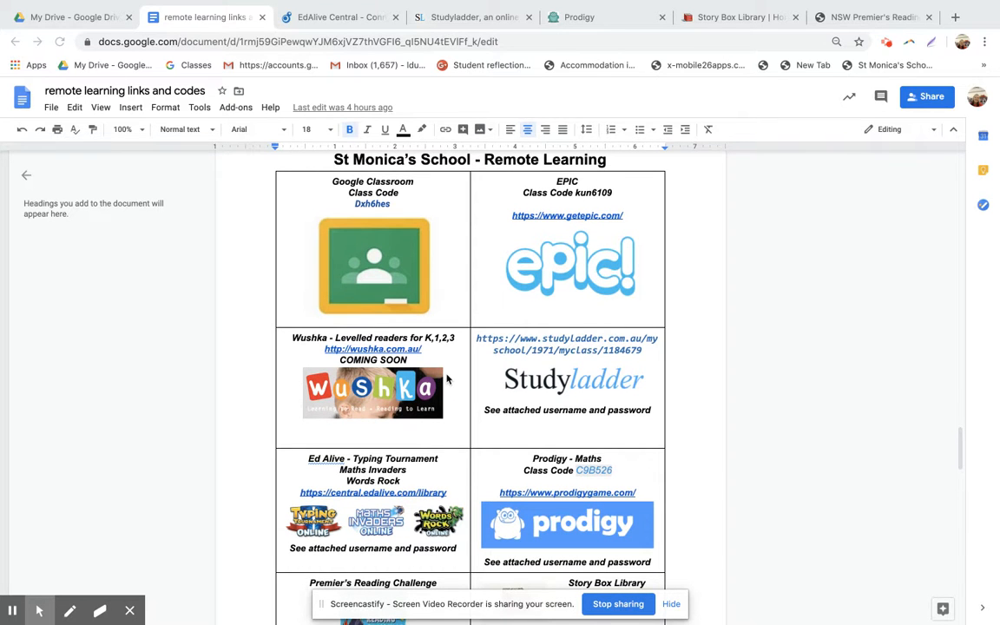
scroll("down", 3)
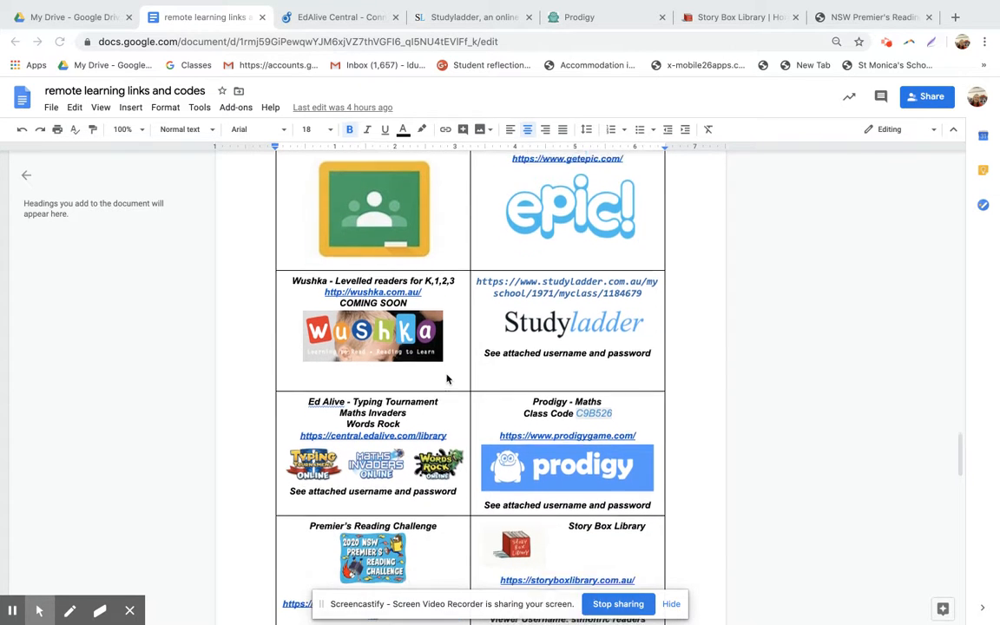
scroll("up", 3)
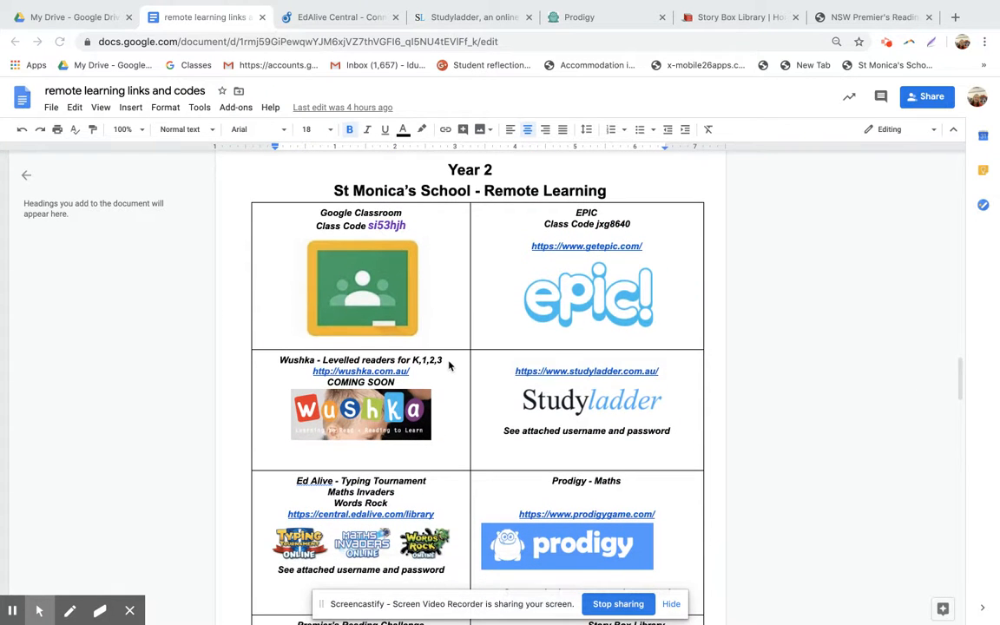
mouse_move(380, 260)
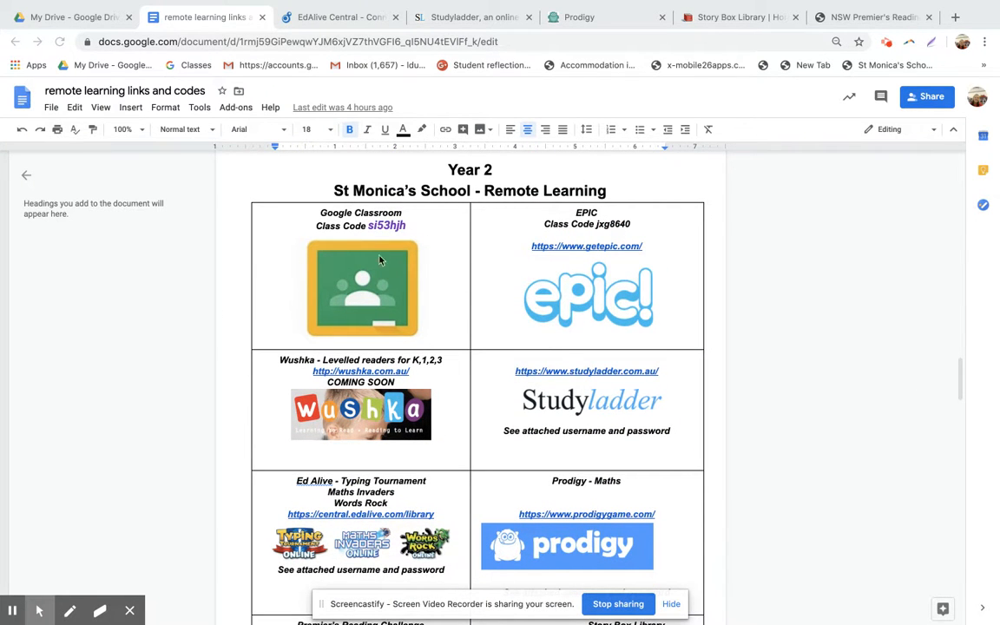
mouse_move(419, 275)
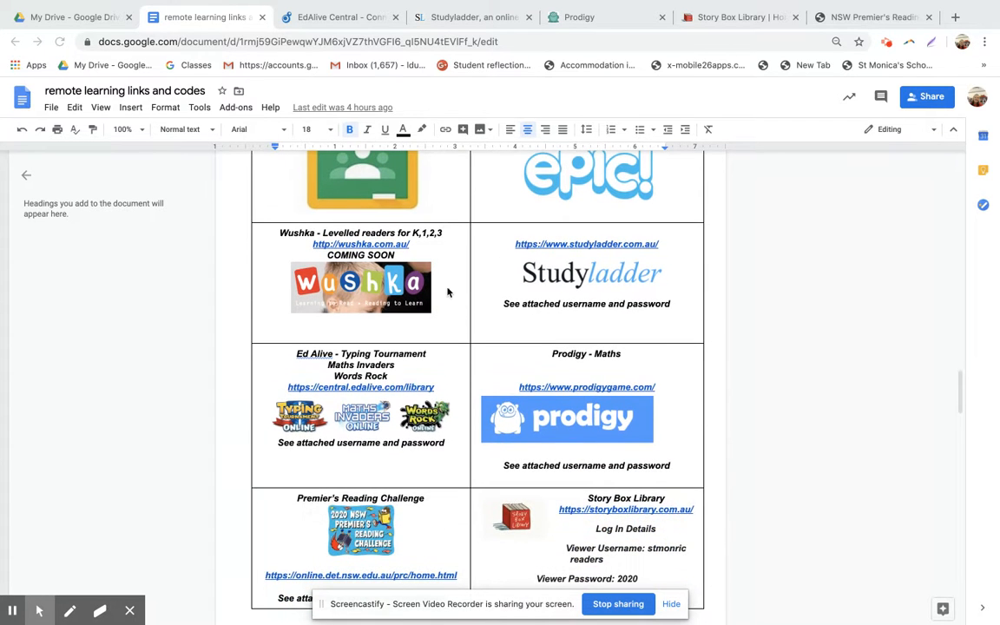
mouse_move(462, 408)
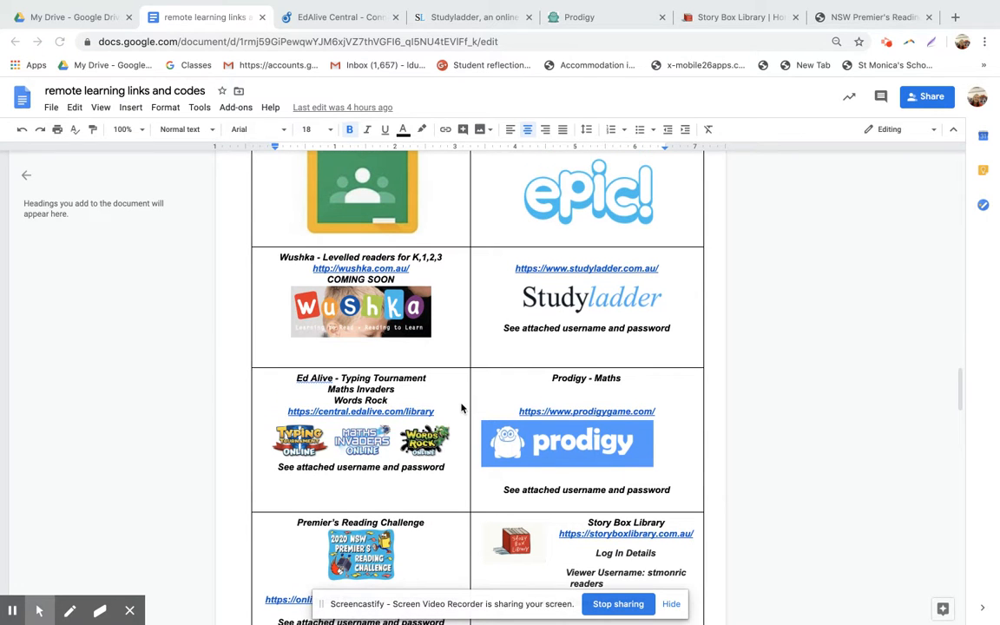
- Scroll through the Year 2 table to its Story Box Library login row
scroll("down", 3)
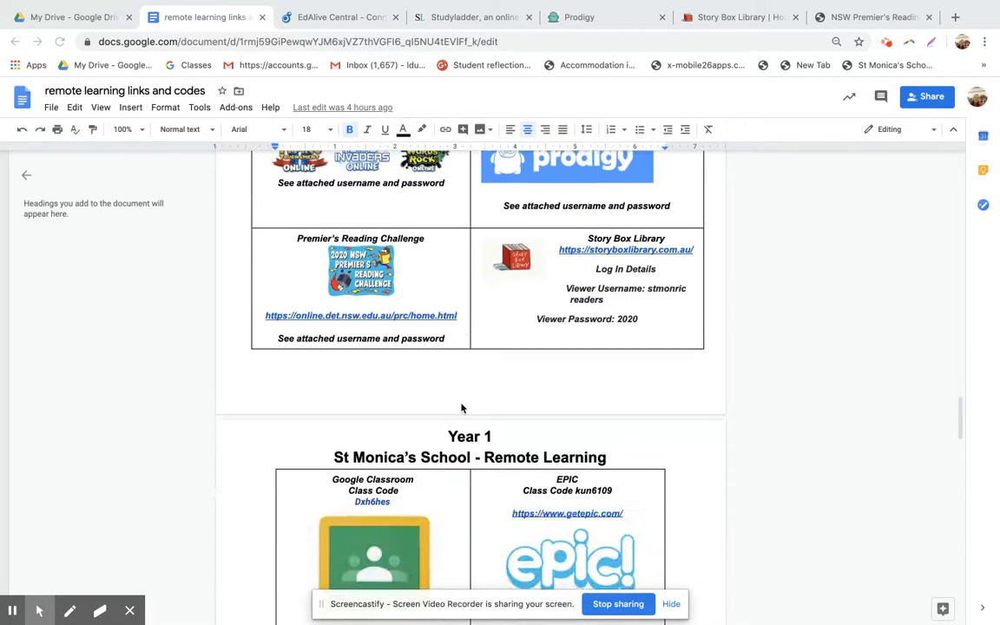
- Scroll to the top of the Year 1 table showing the Google Classroom and EPIC class codes
scroll("down", 3)
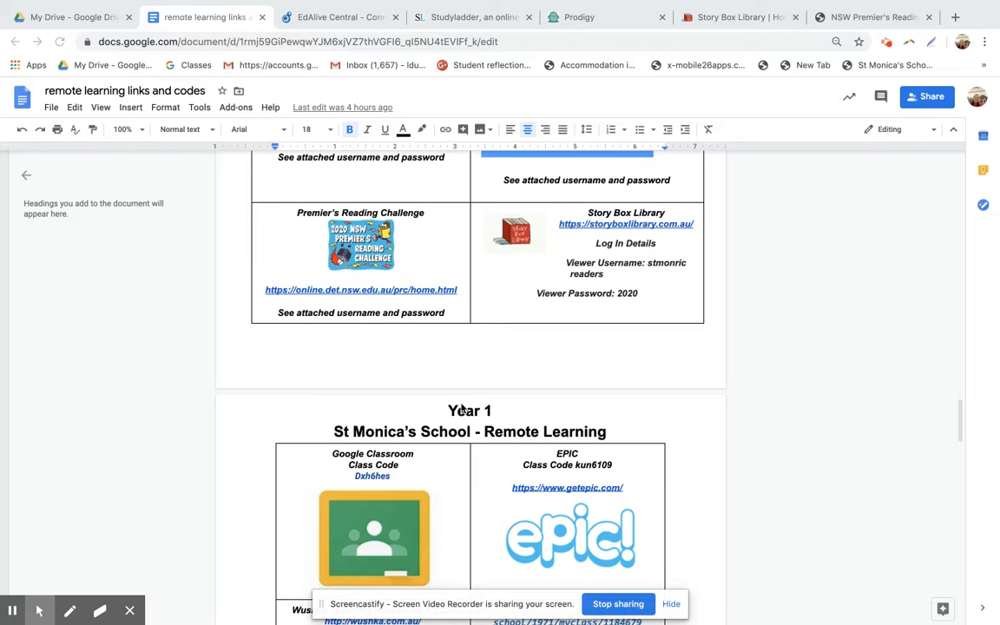
mouse_move(419, 474)
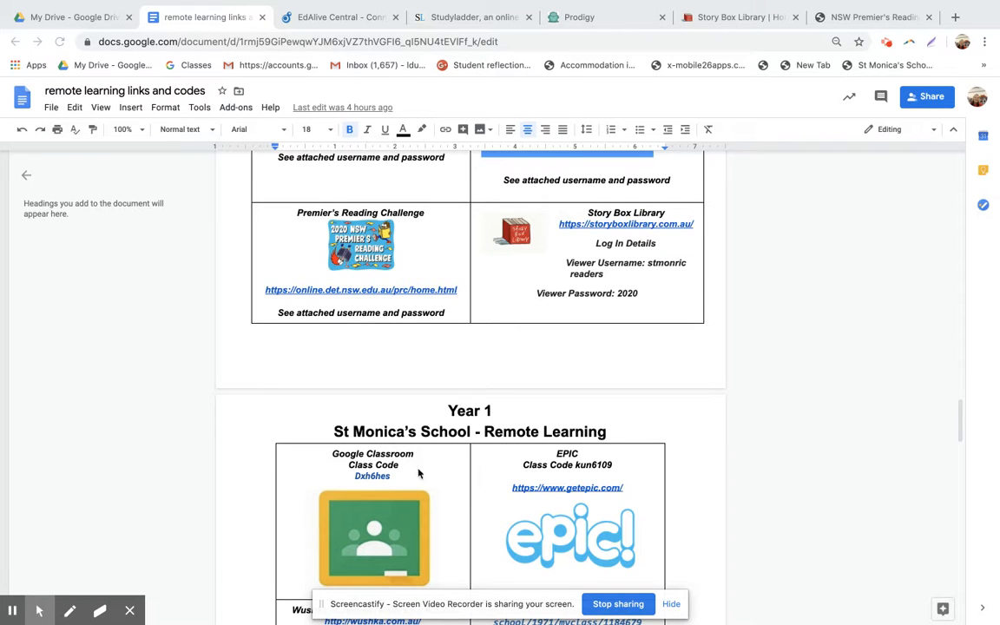
scroll("down", 3)
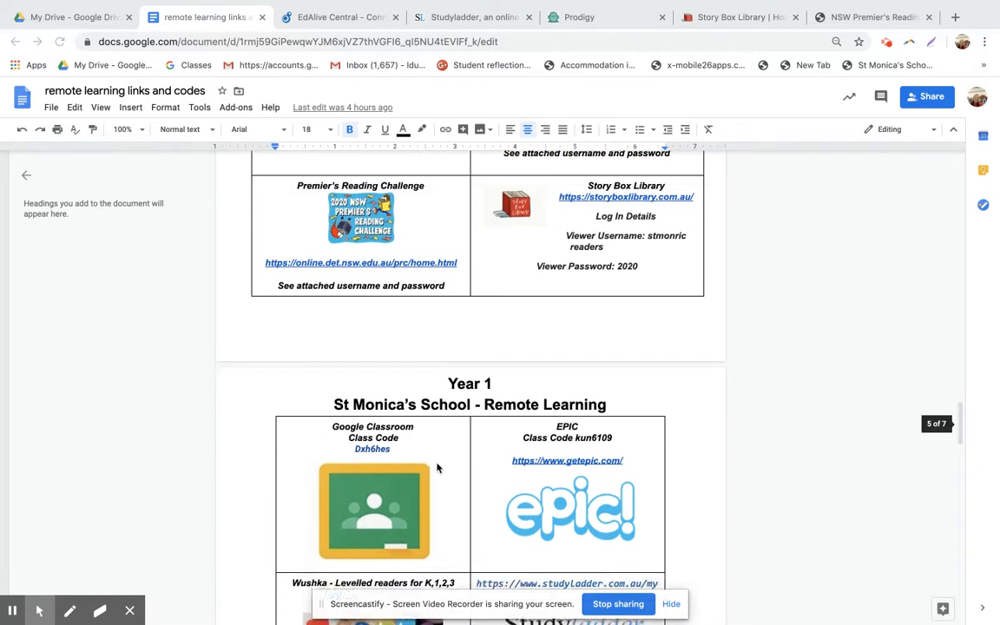
scroll("down", 3)
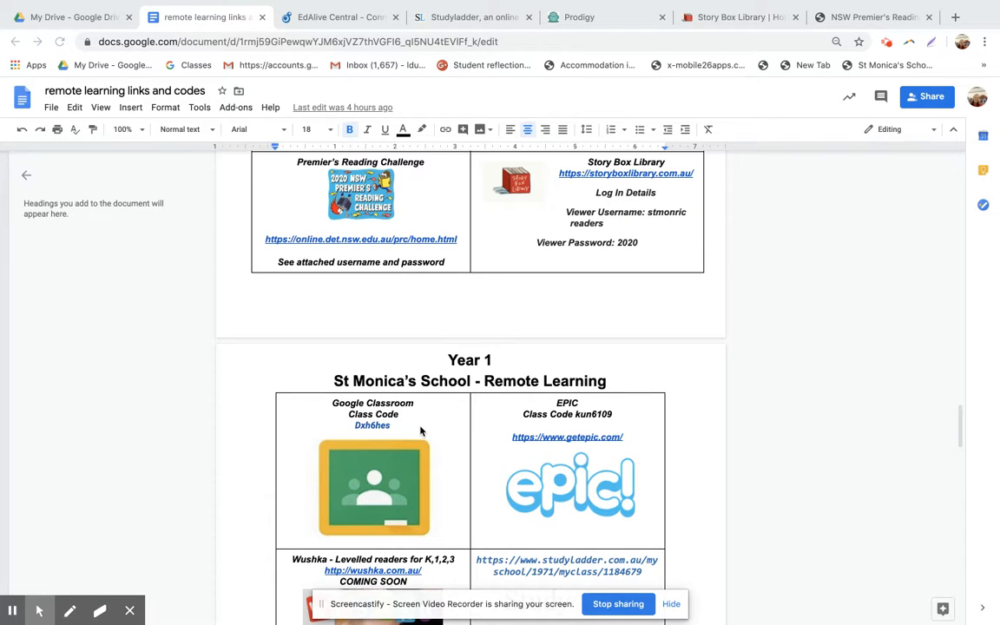
mouse_move(540, 174)
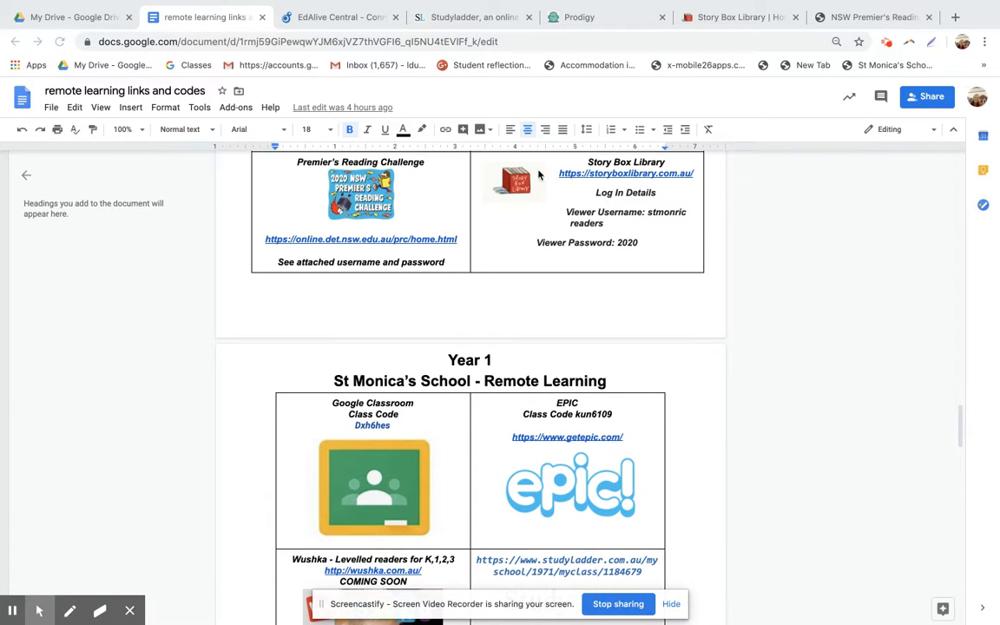
mouse_move(687, 276)
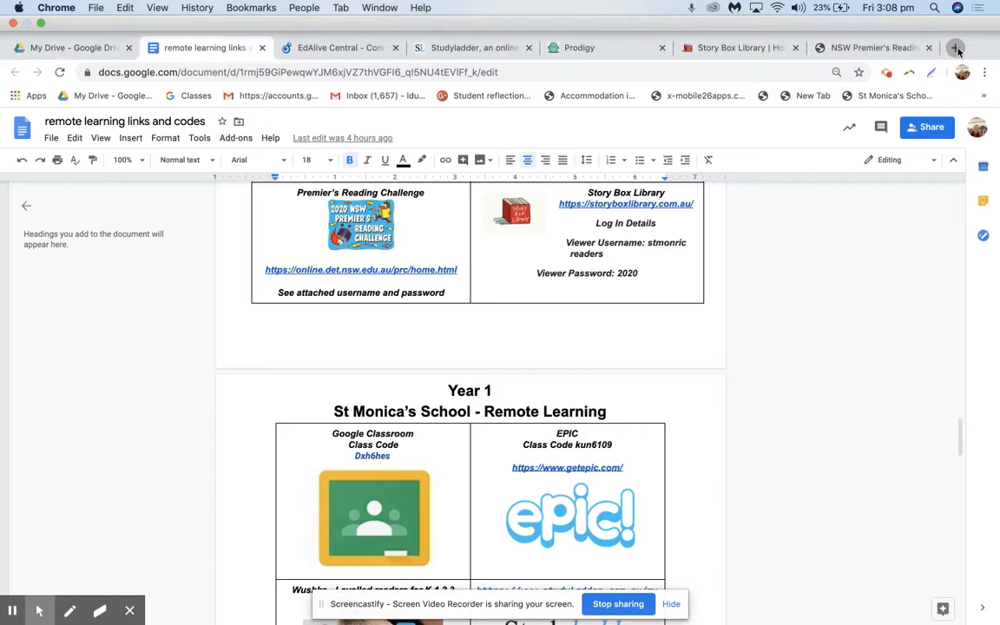
- Open a new Chrome tab and search the web for 'google classroom'
left_click(957, 46)
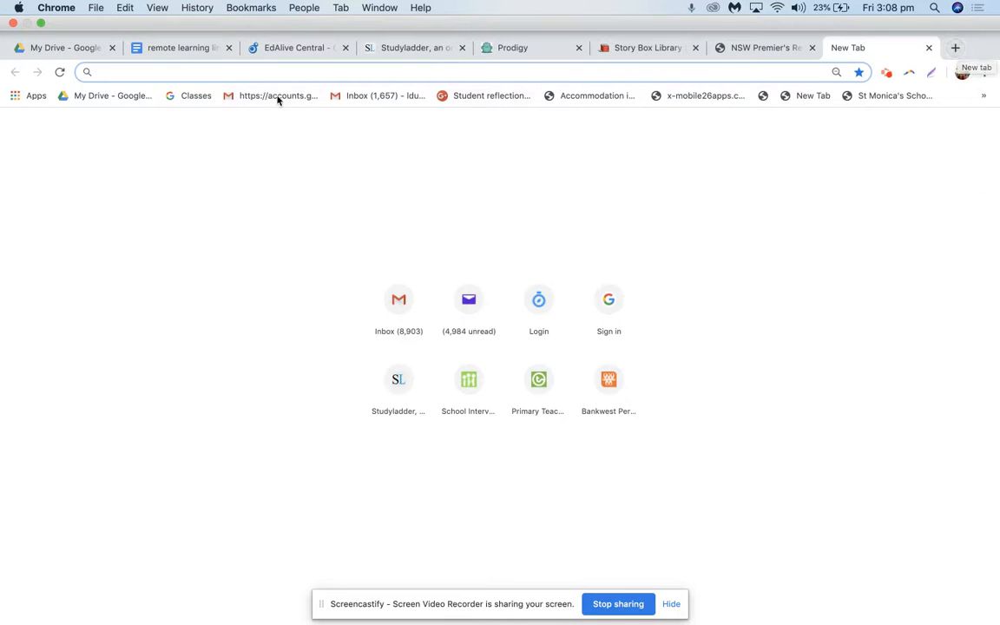
type("getepic.com")
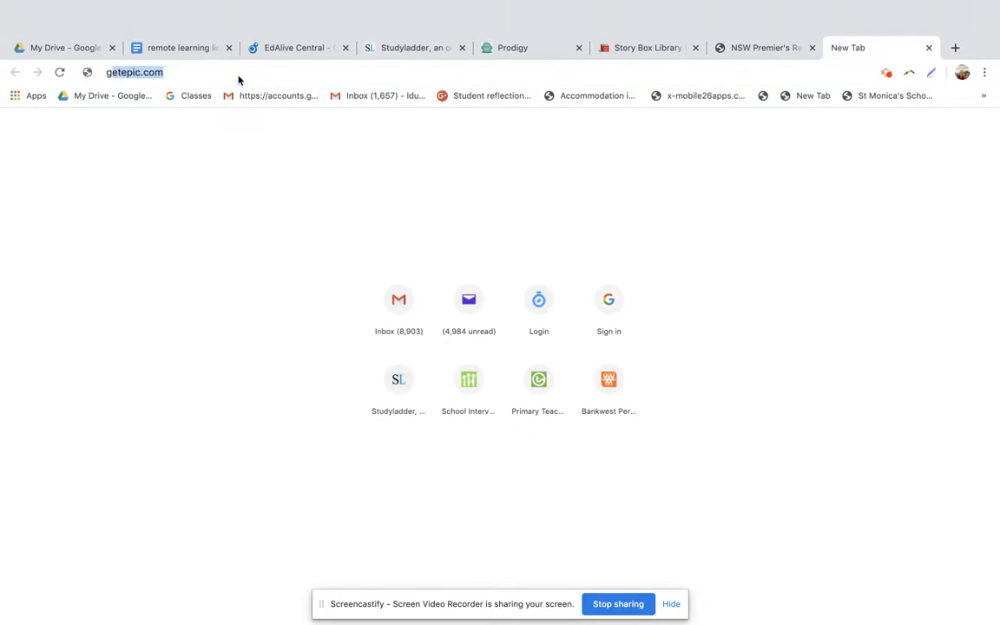
type("google classroom")
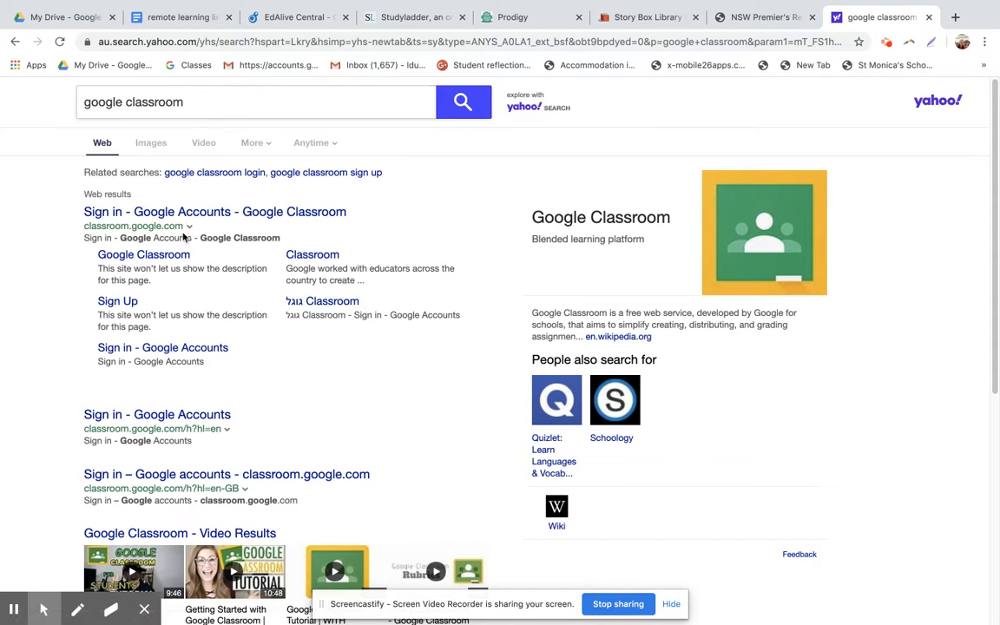
mouse_move(248, 414)
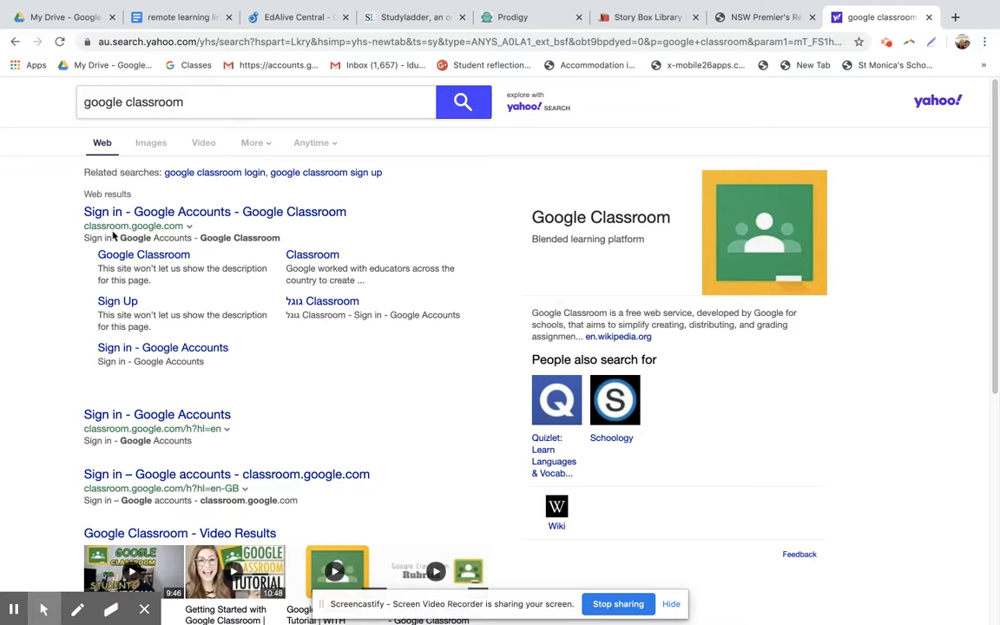
mouse_move(190, 219)
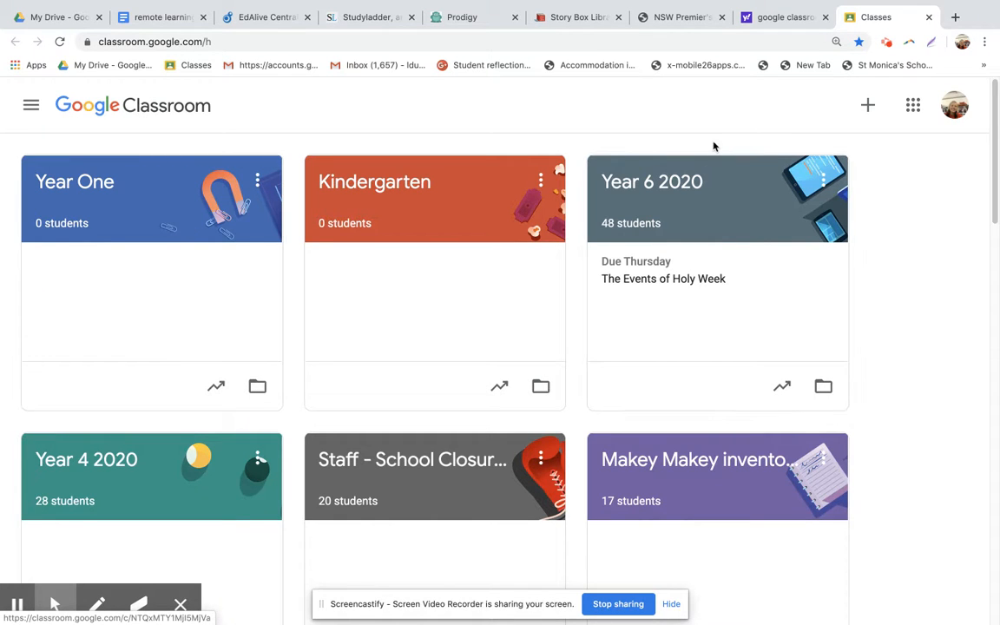
- Open the classroom.google.com result to reach the Google Classroom class list
left_click(954, 105)
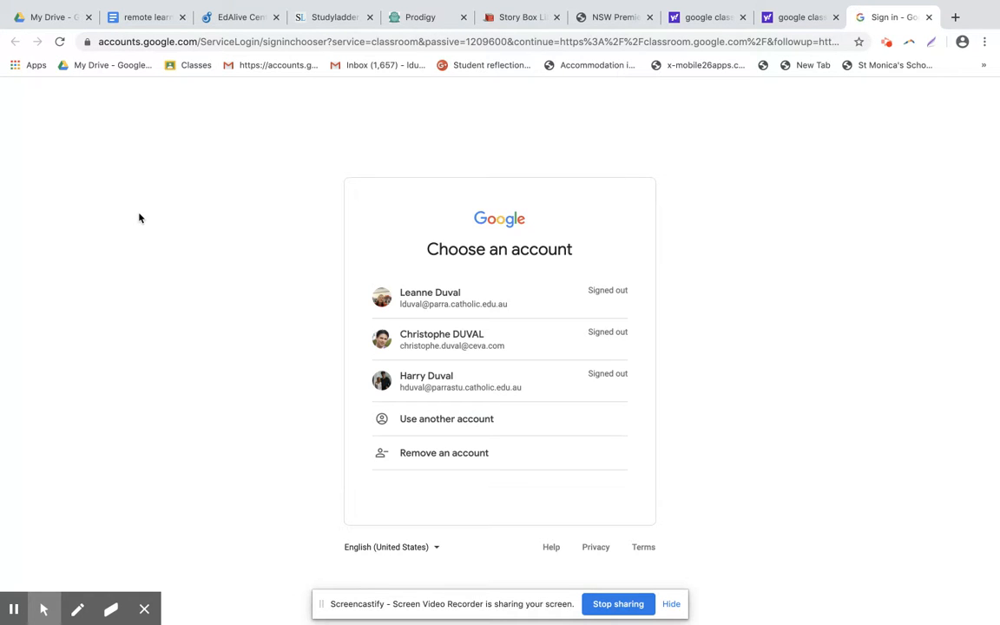
mouse_move(467, 226)
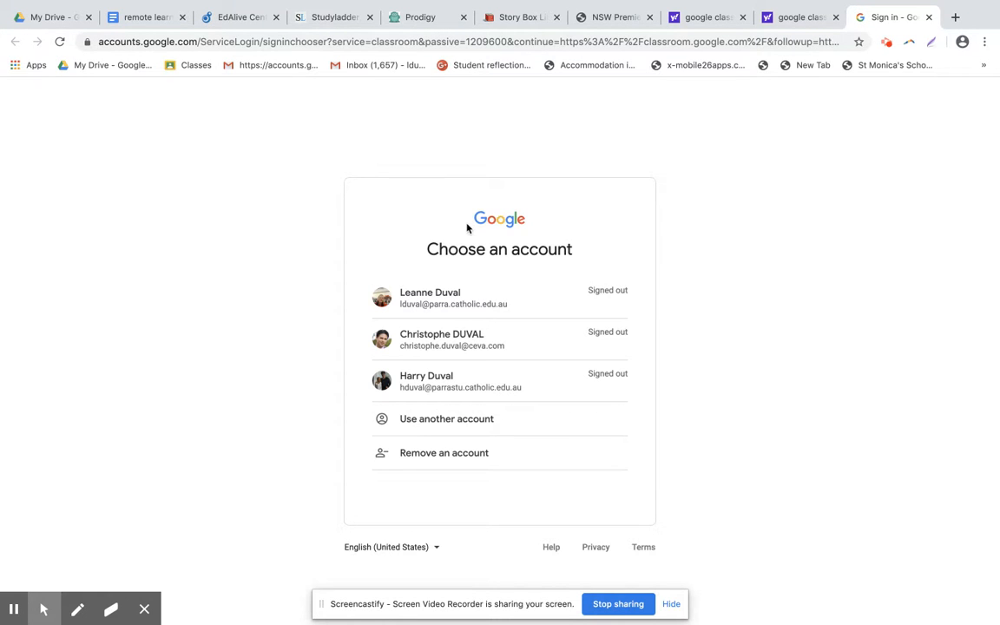
mouse_move(450, 303)
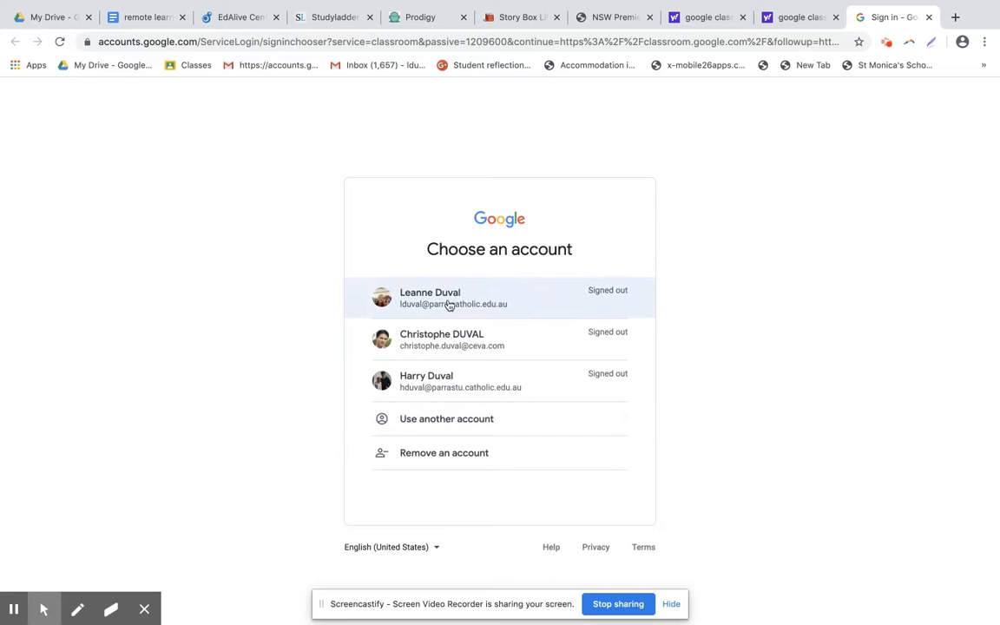
mouse_move(540, 231)
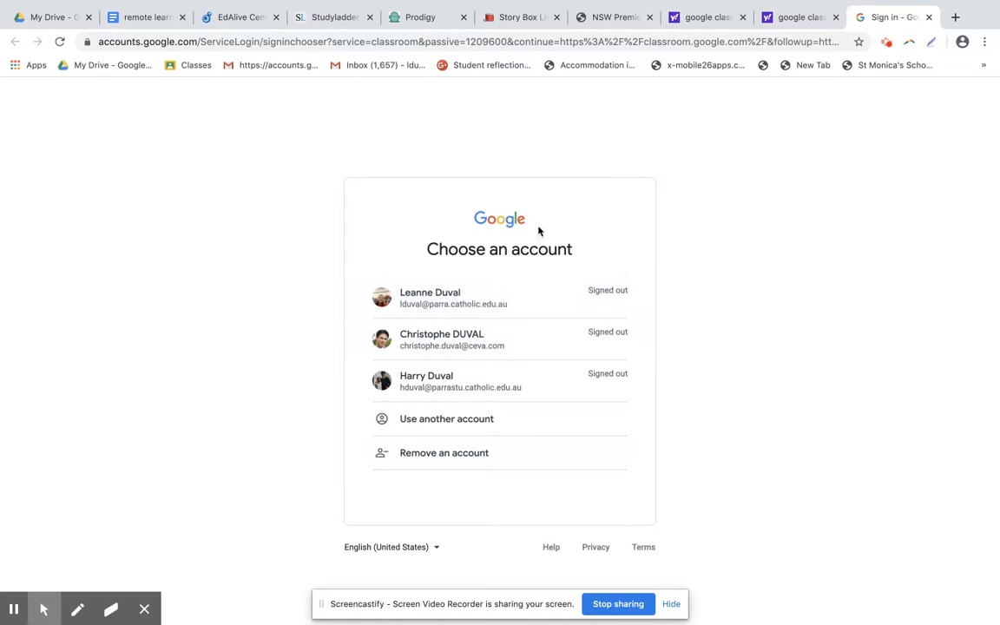
mouse_move(851, 136)
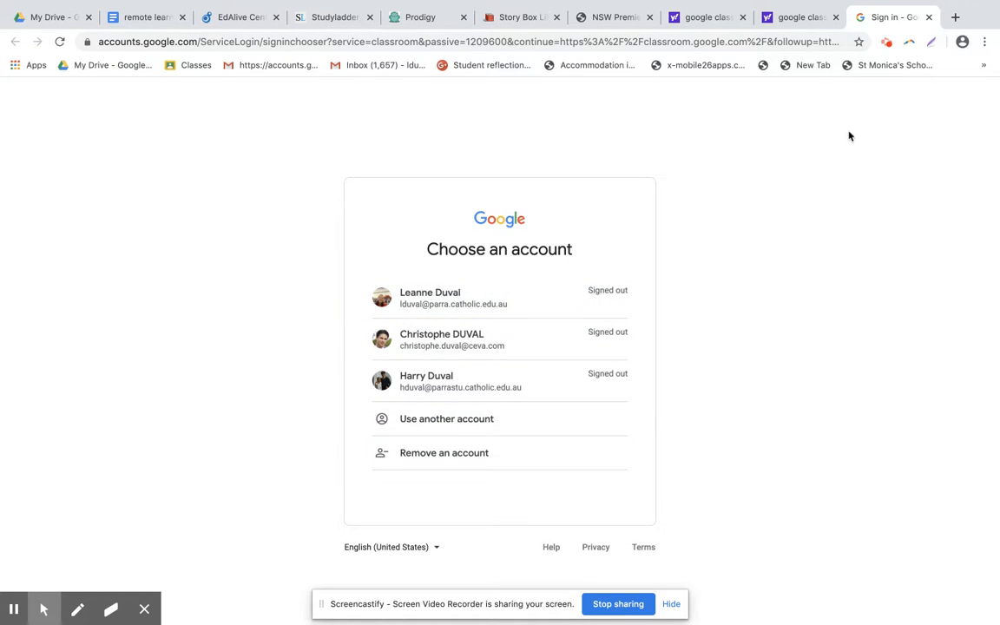
mouse_move(859, 92)
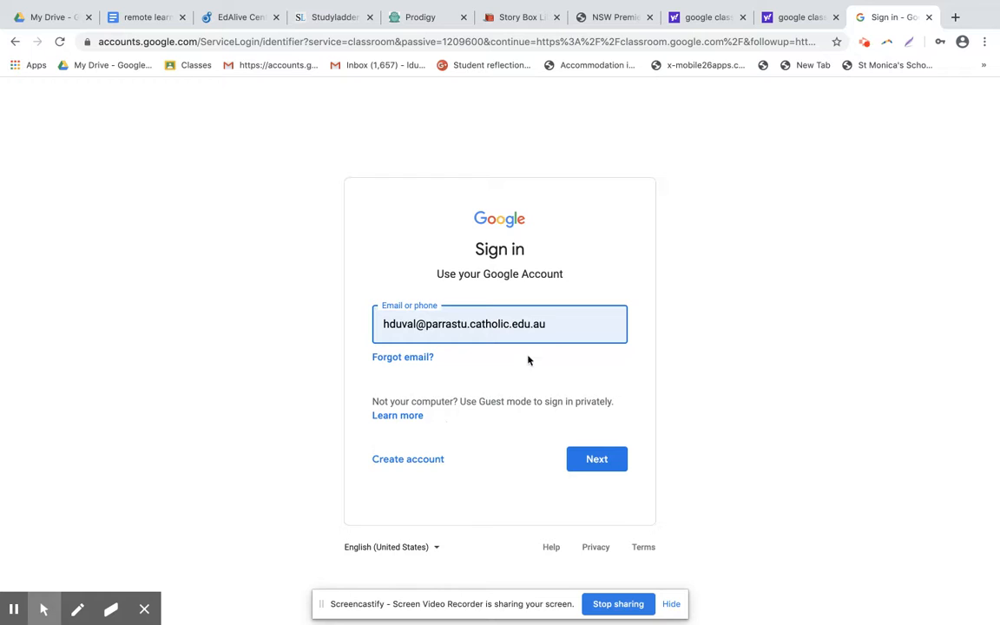
- Clear the sign-in email field, dismiss saved-login suggestions, and return to the My Drive tab
left_click(508, 324)
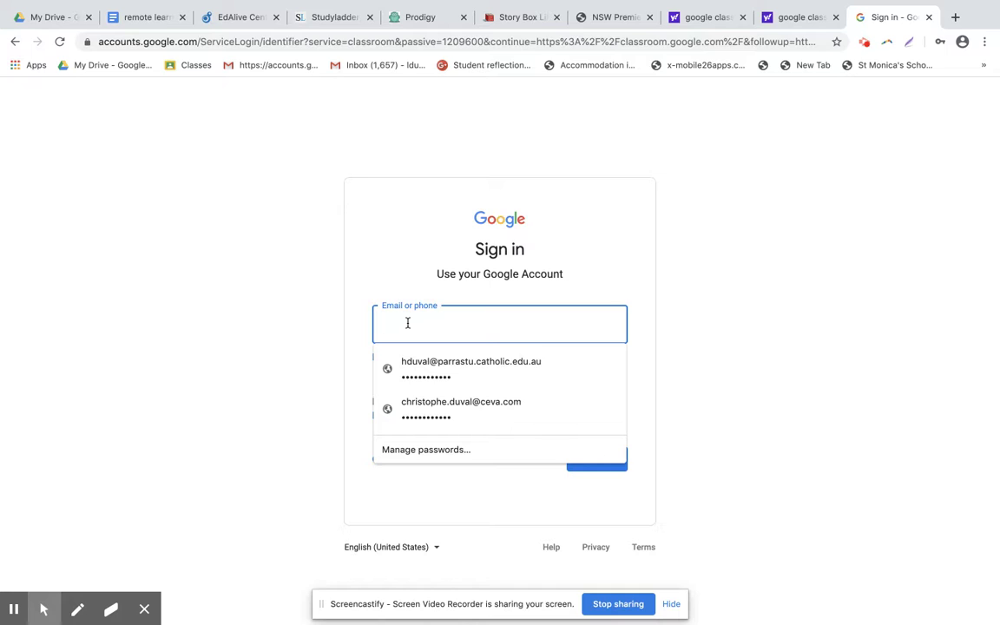
left_click(272, 388)
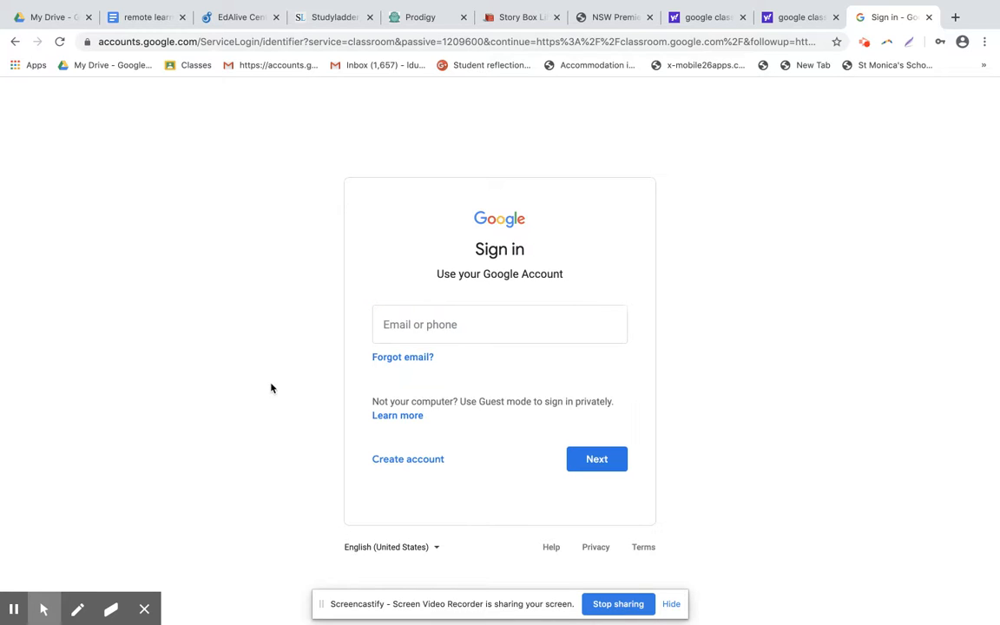
mouse_move(313, 281)
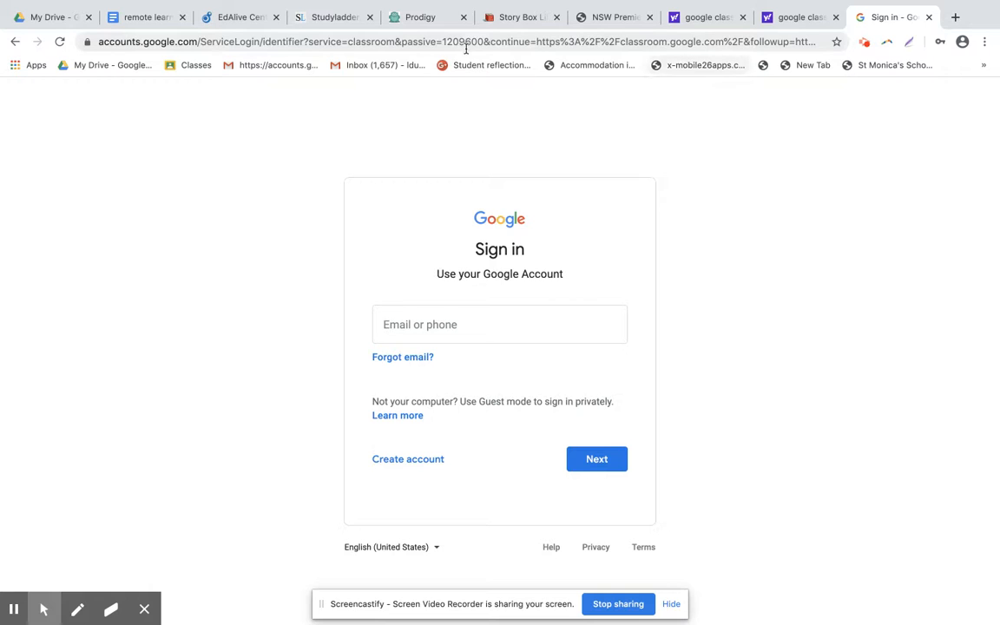
left_click(52, 15)
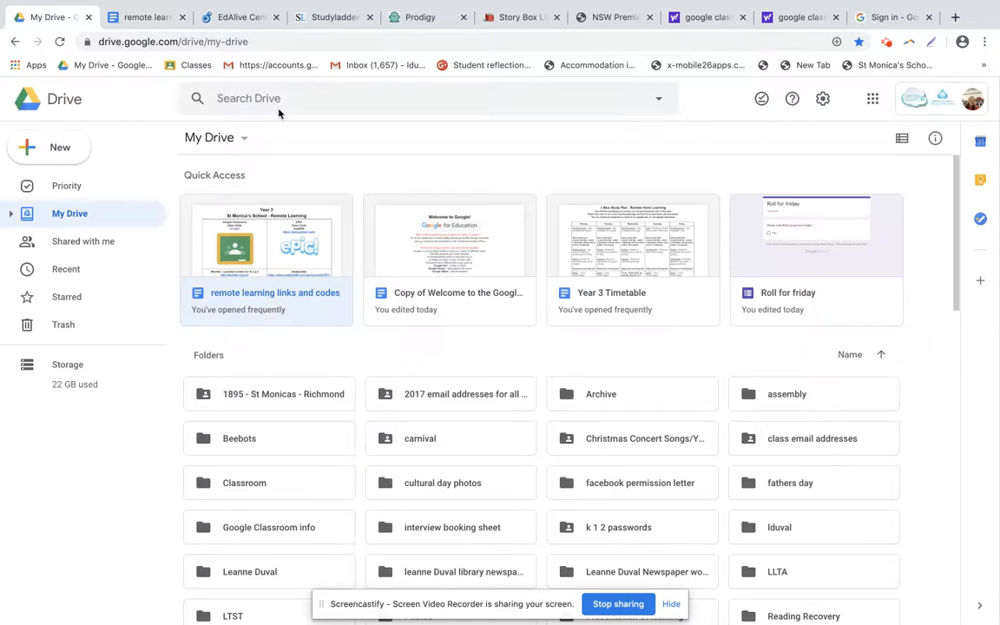